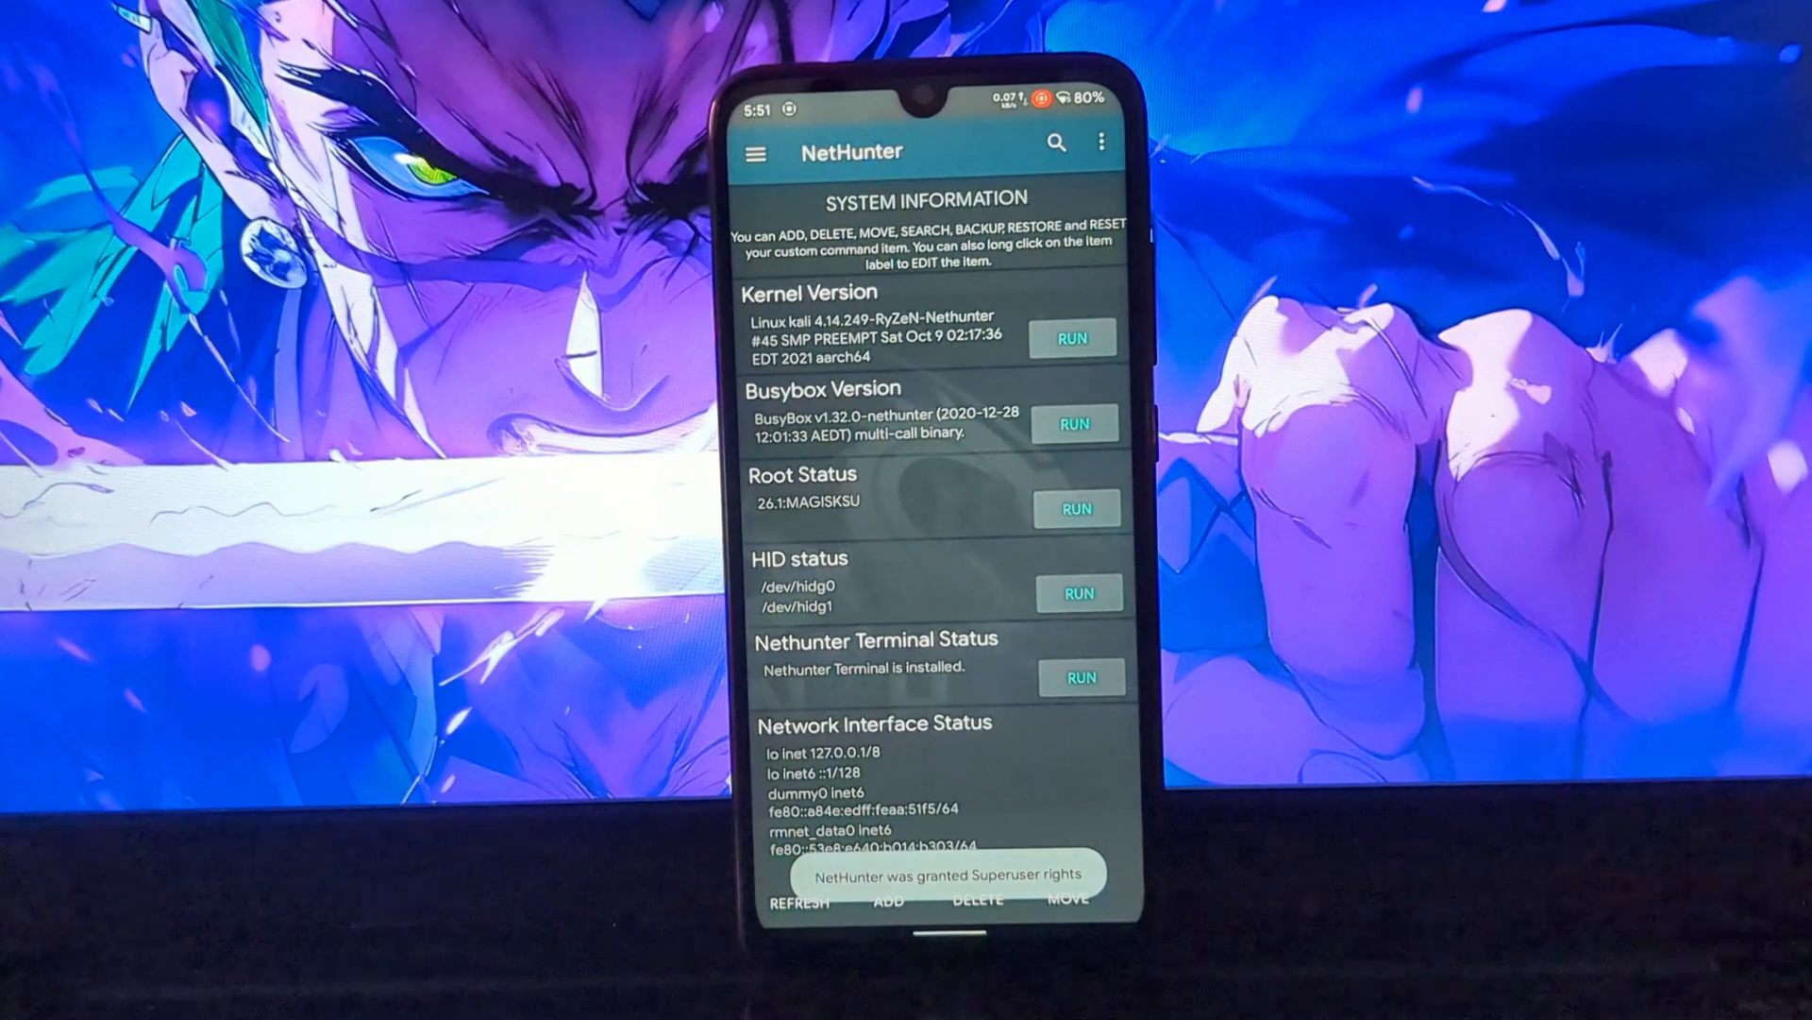
Review kernel, root, HID and network status, then bring up the NetHunter module drawer.
scroll(down, 3)
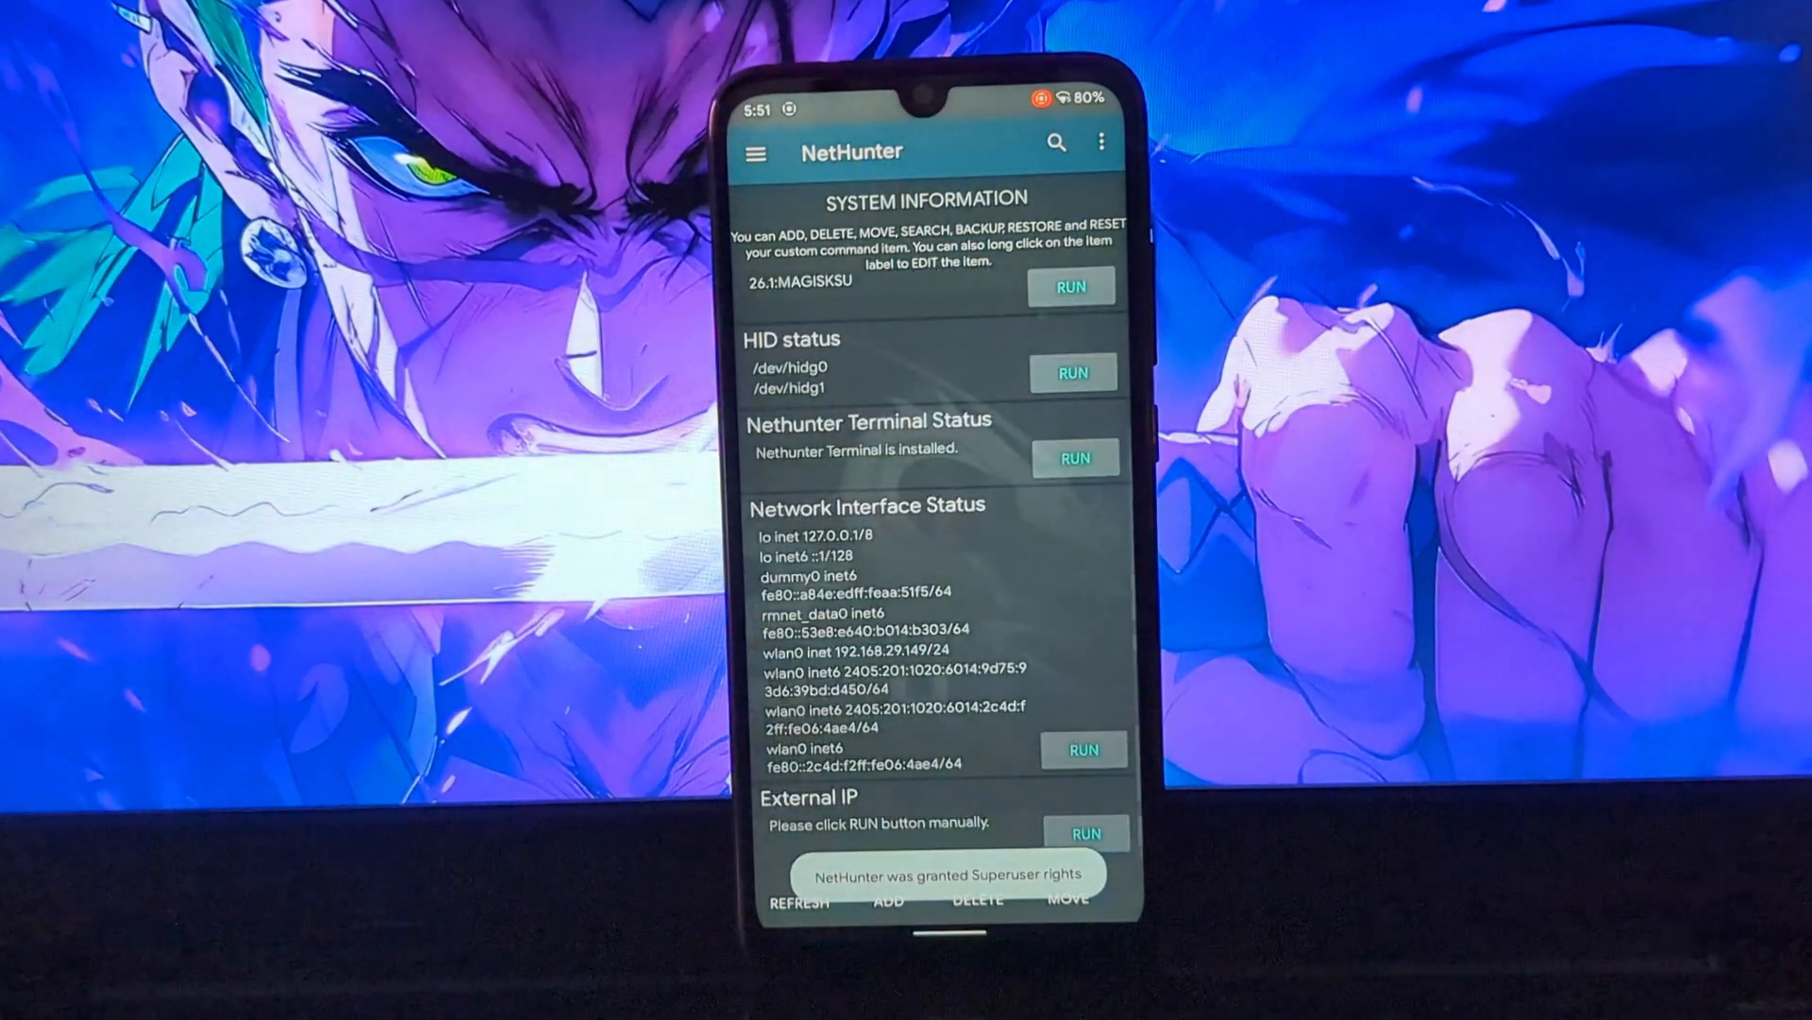
scroll(up, 3)
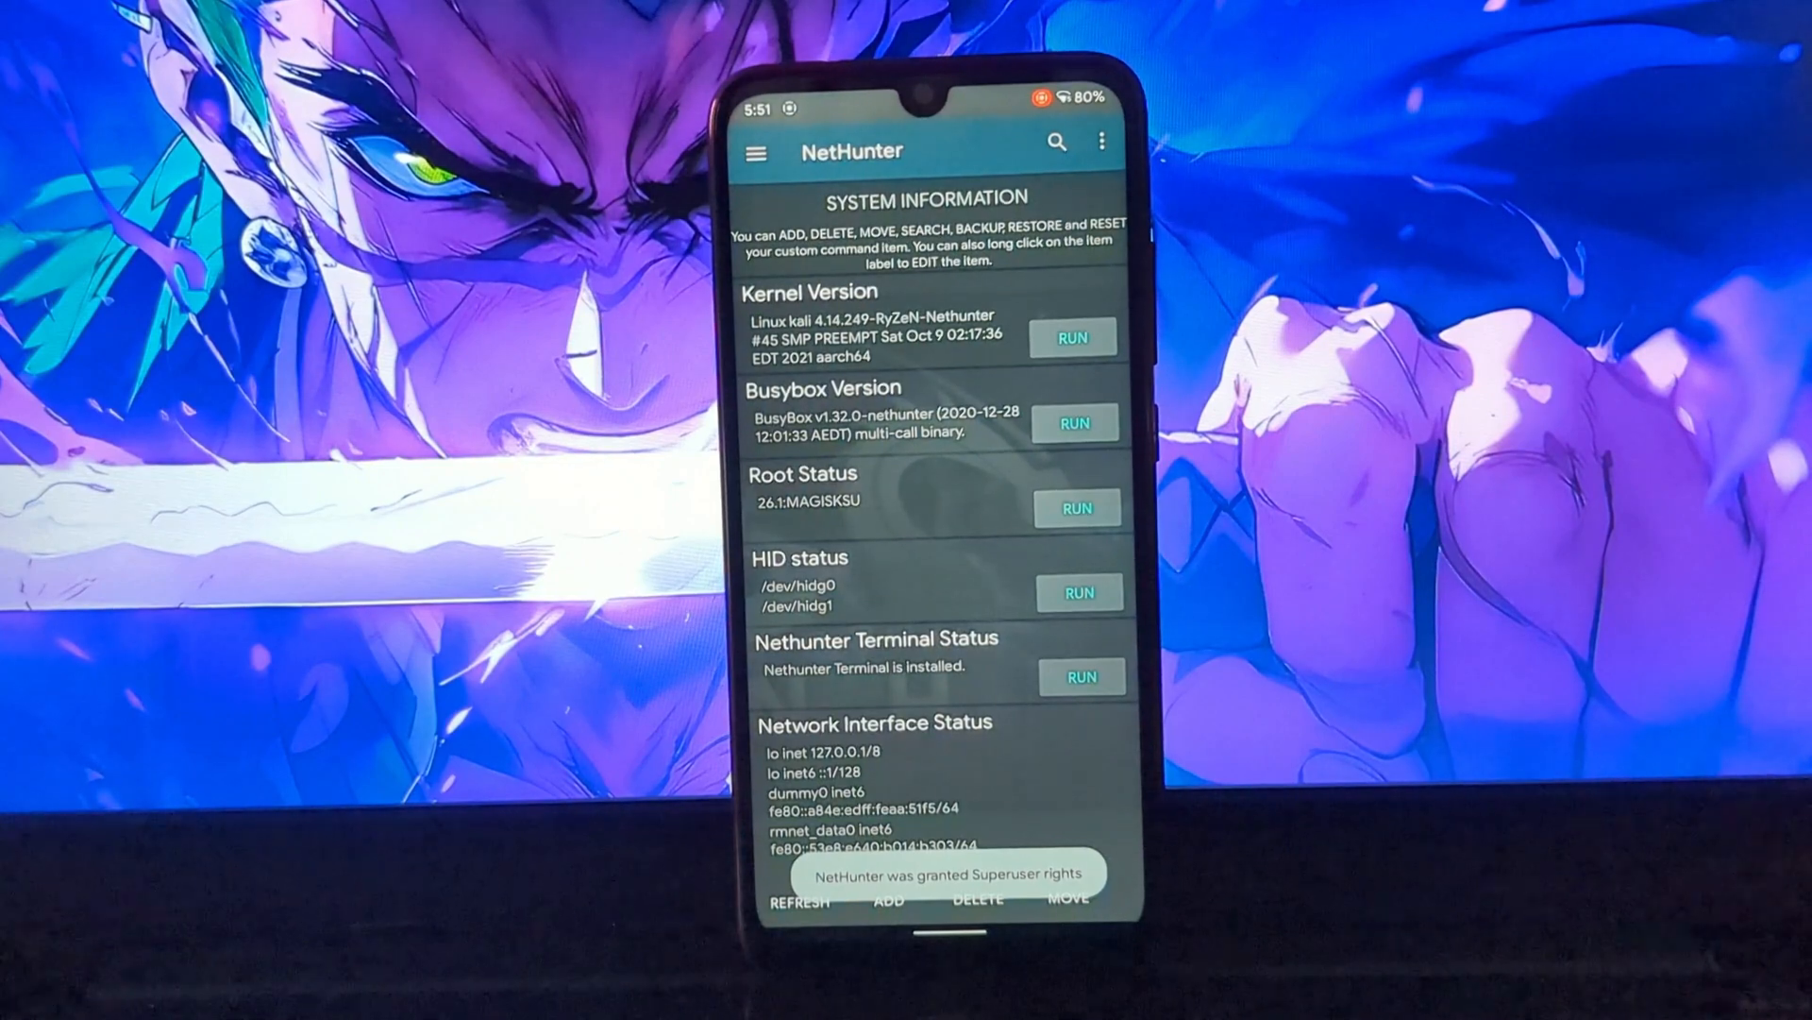
click(757, 151)
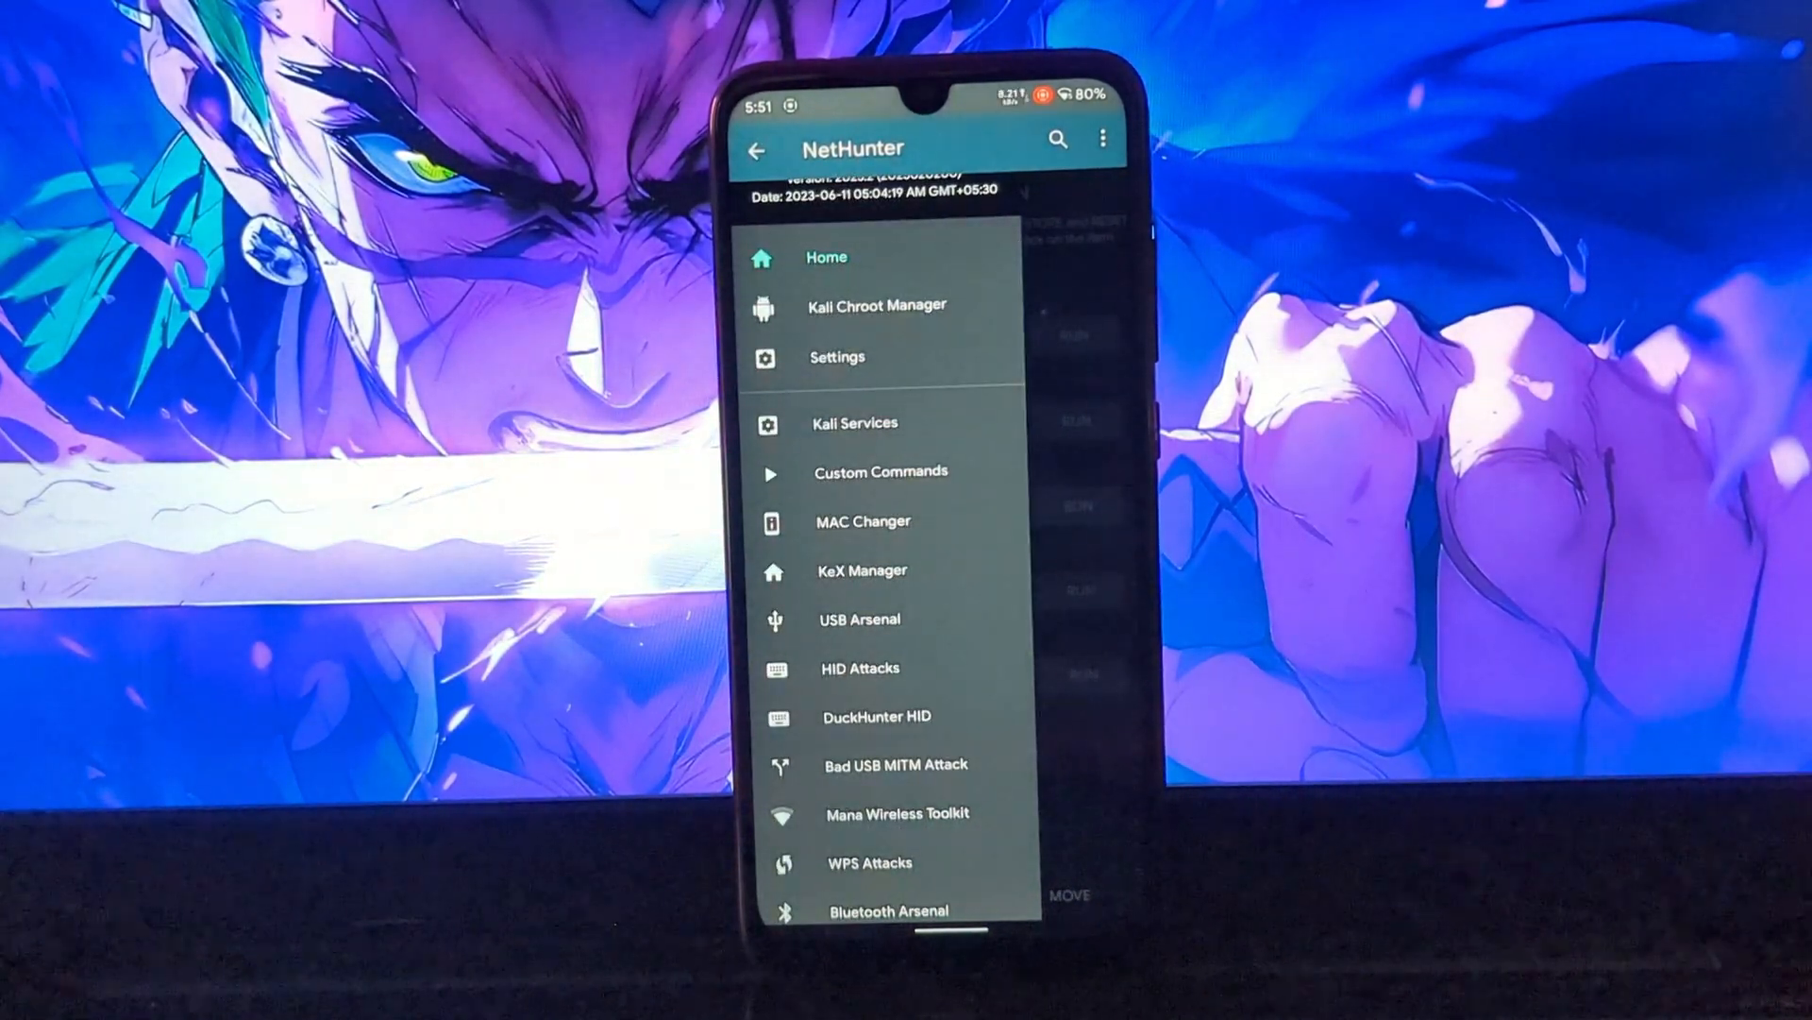
In USB Arsenal, set USB function hid for a Windows target with ADB disabled and apply it.
click(858, 619)
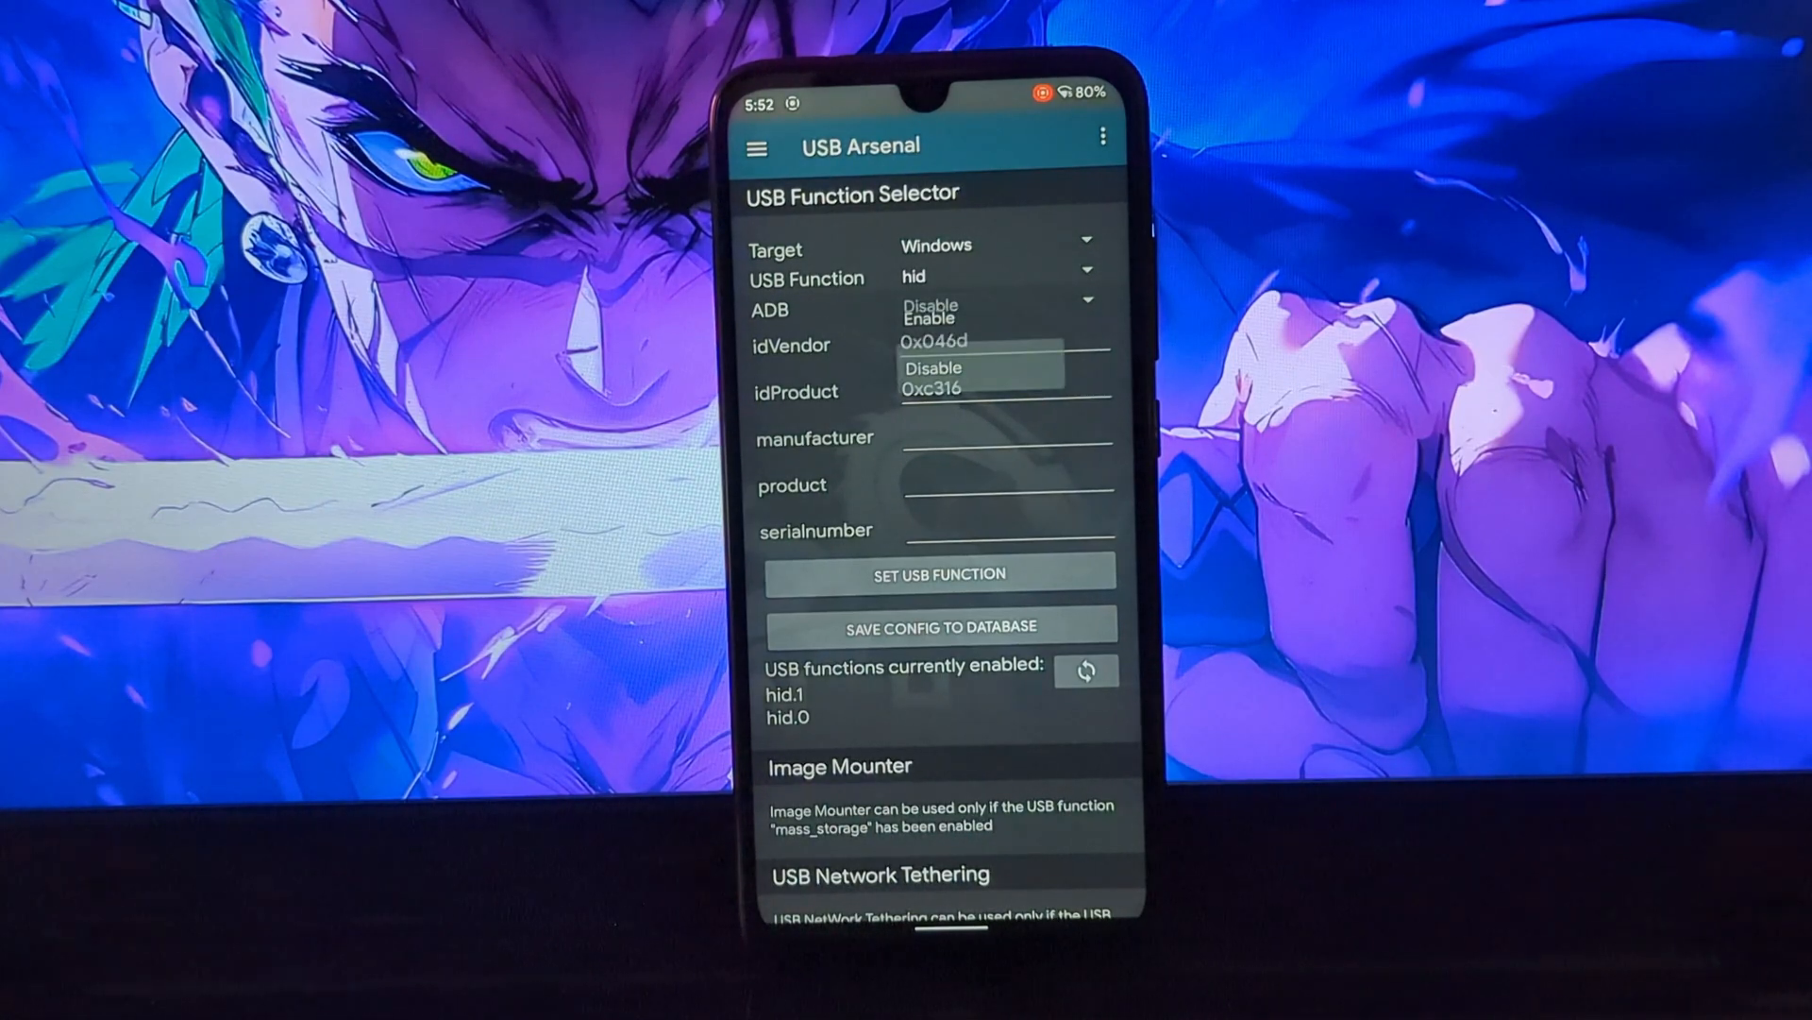
click(931, 368)
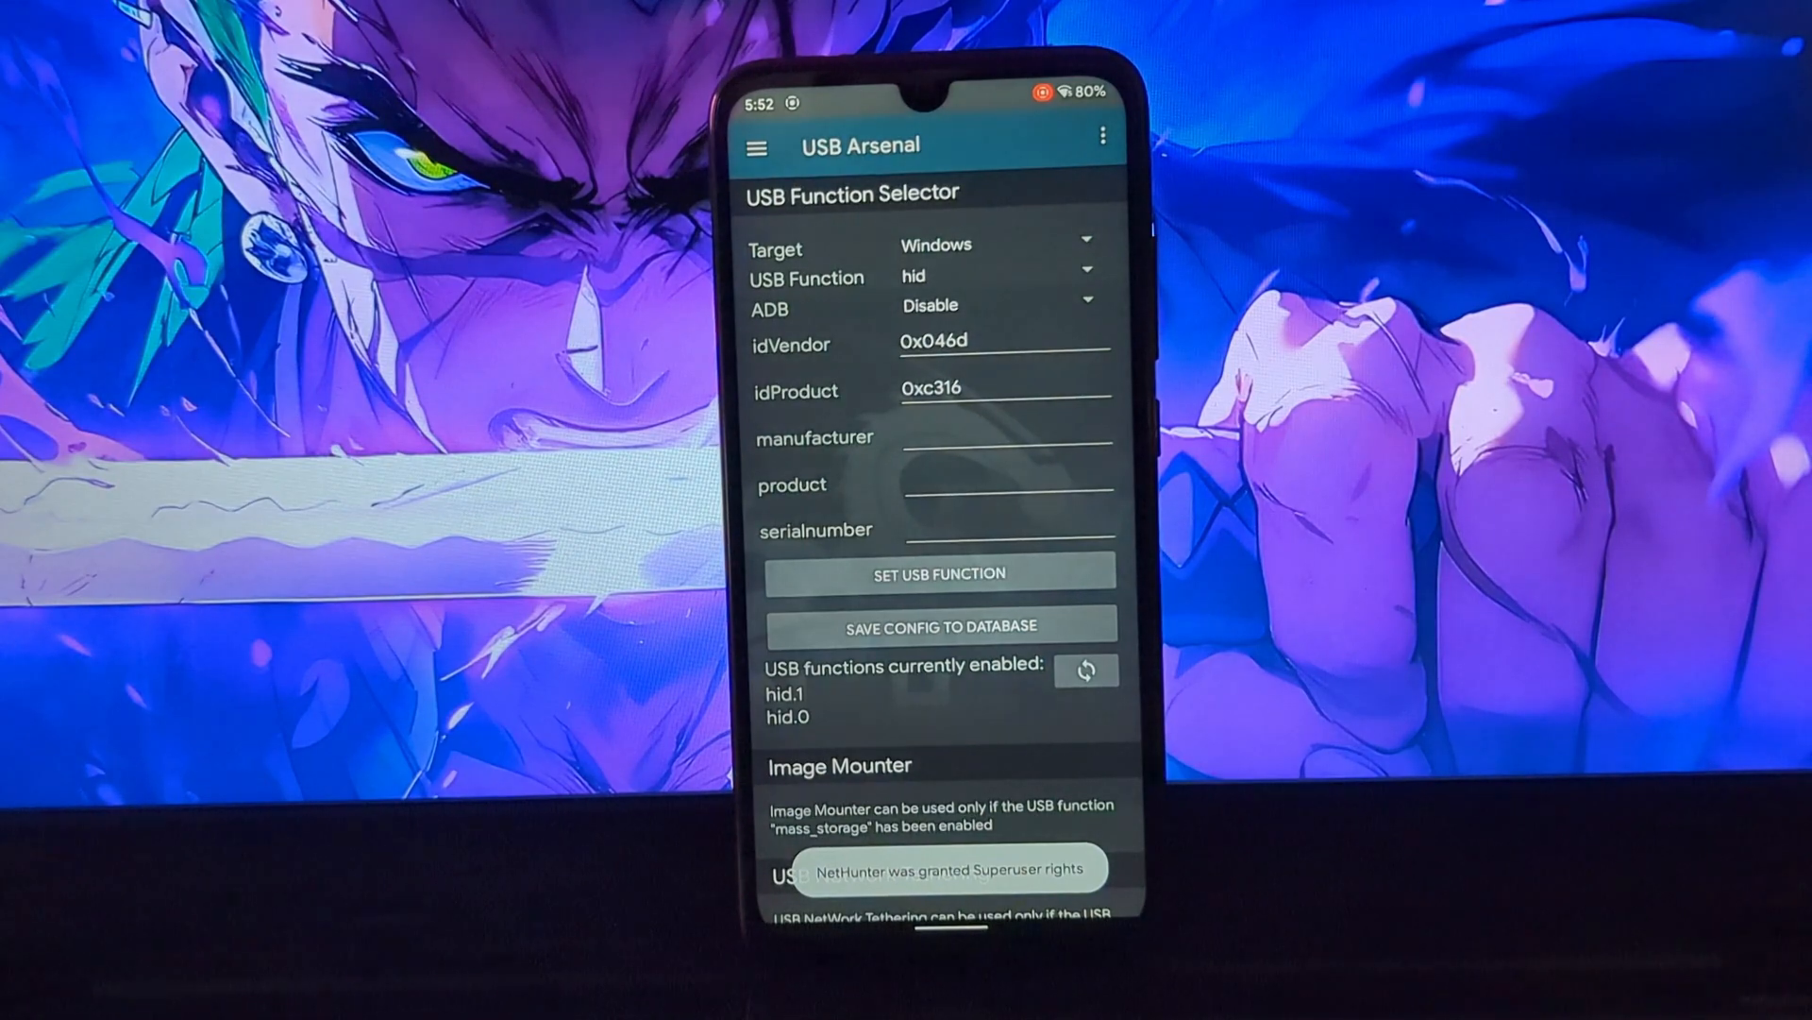
click(938, 572)
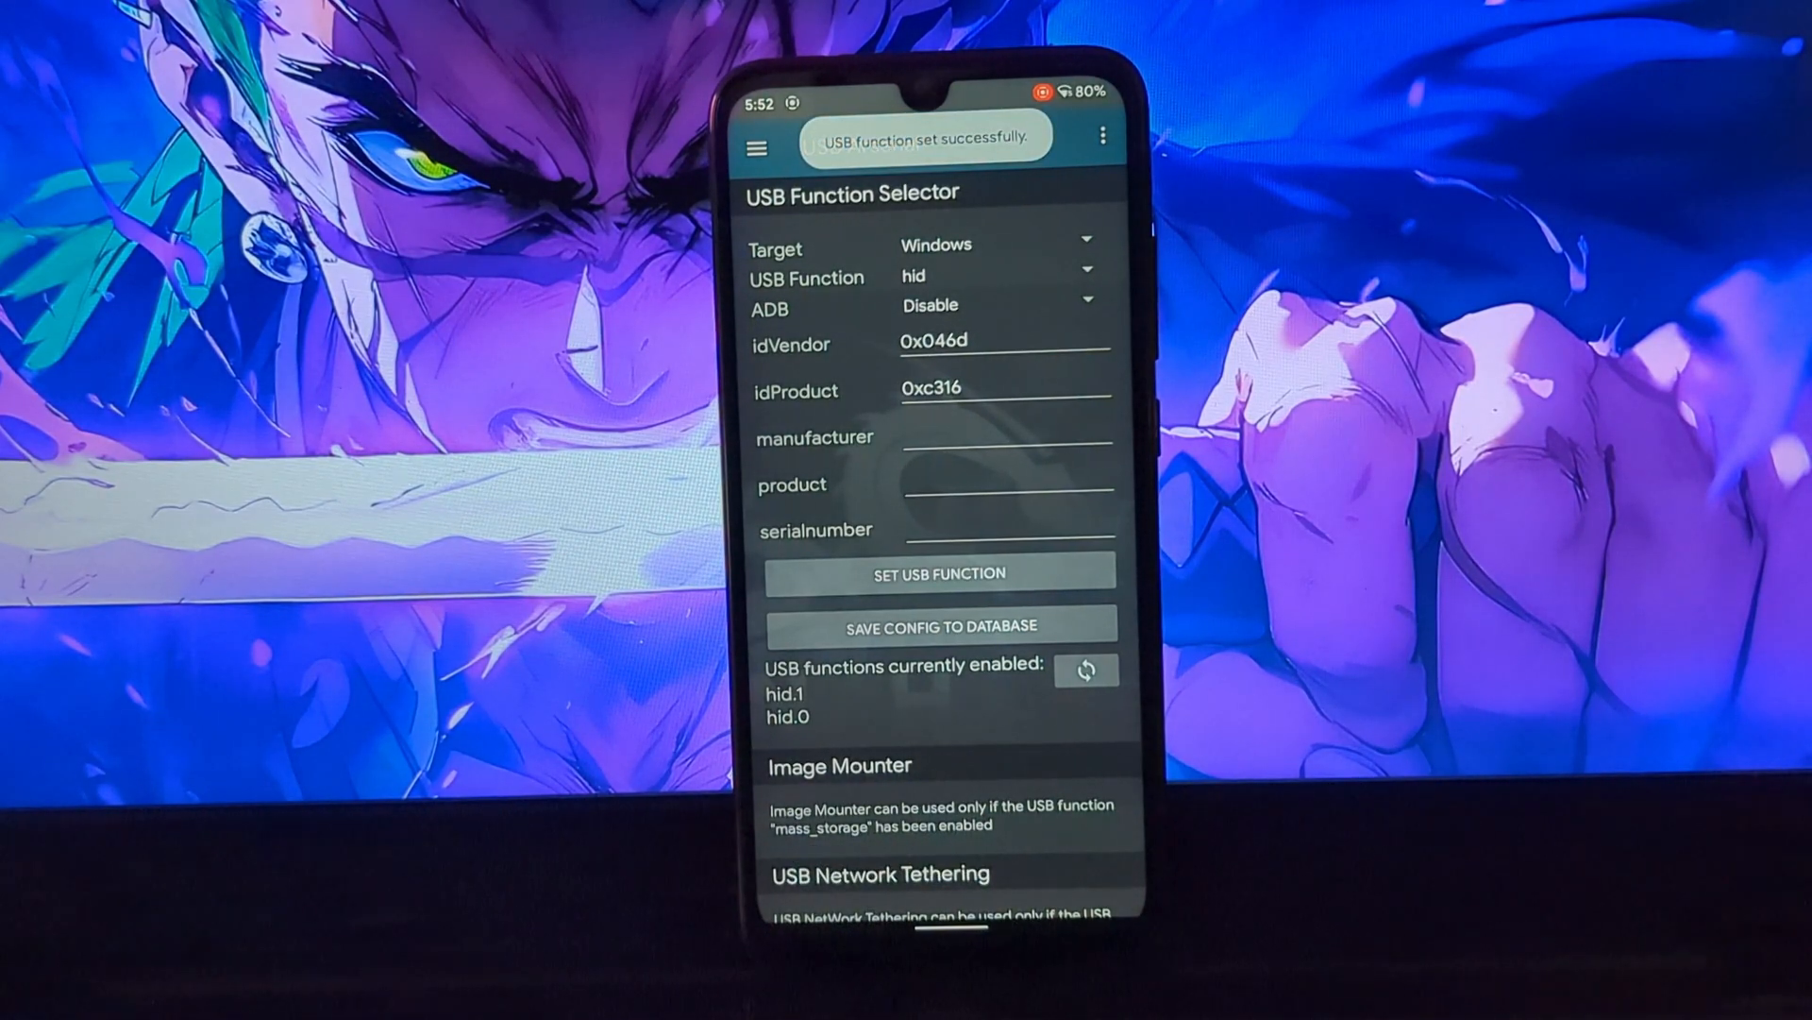
click(759, 147)
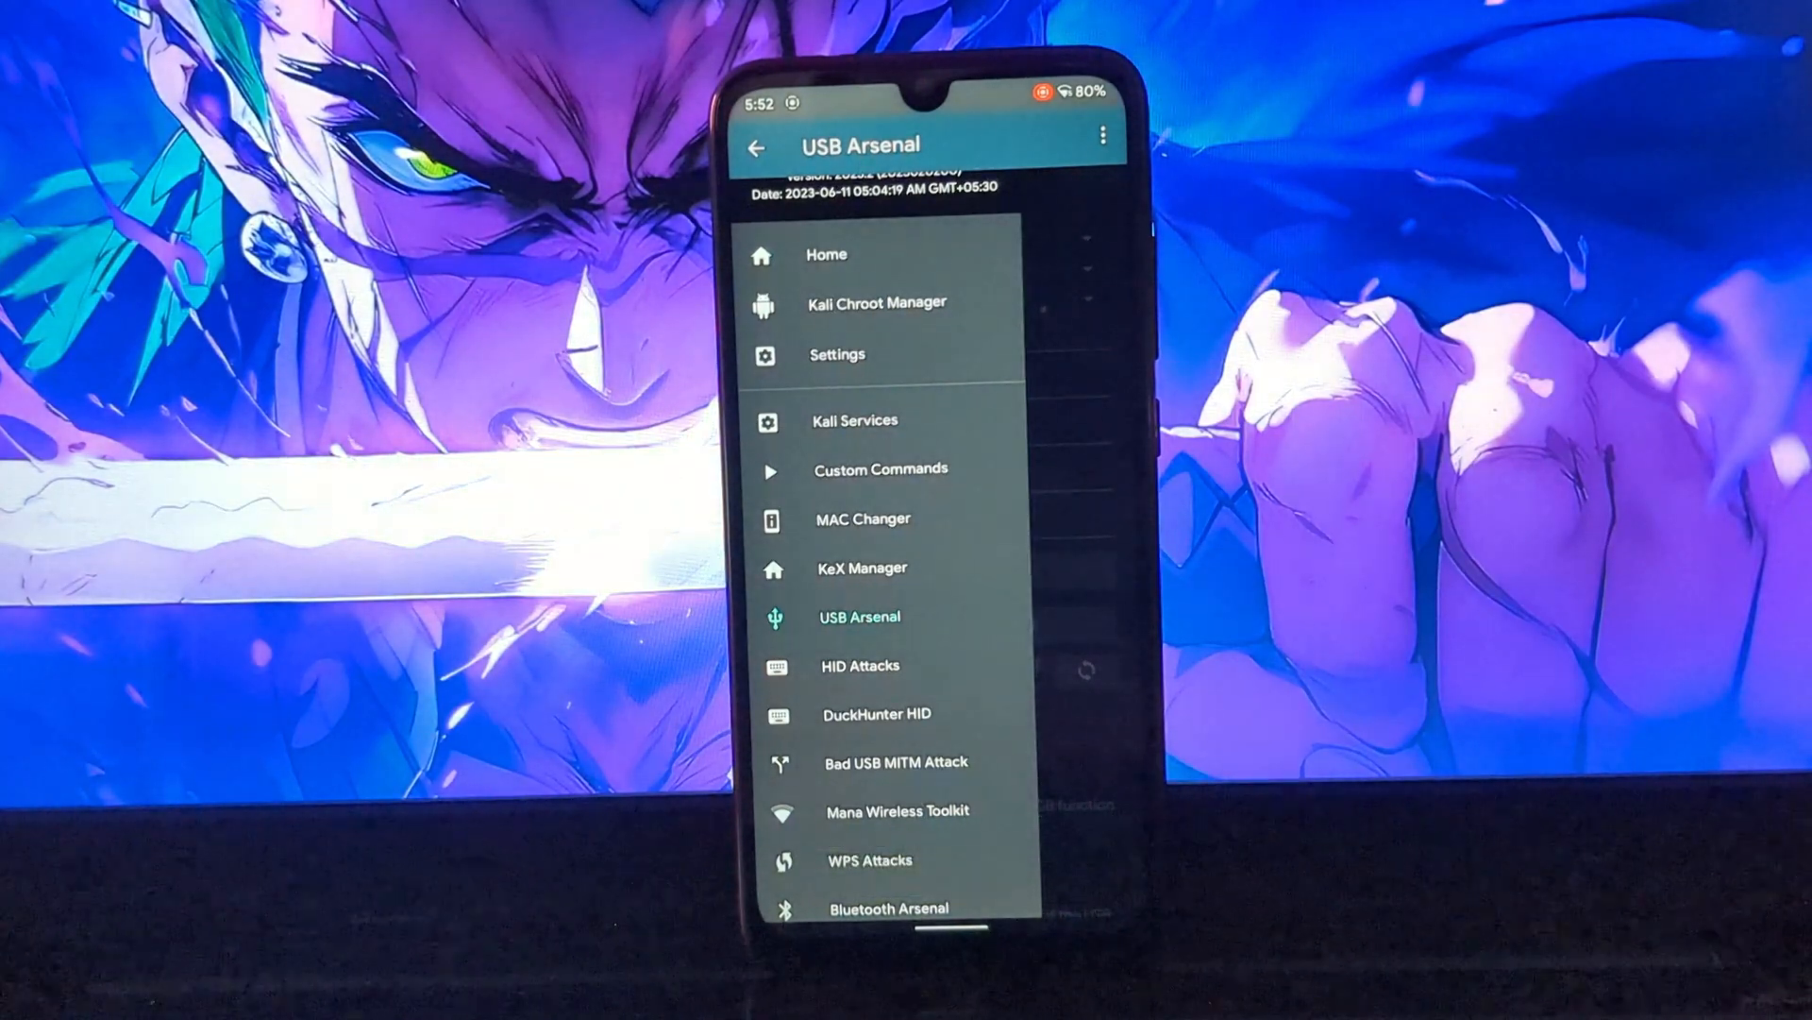
In HID Attacks, review the PowerSploit, Windows CMD (netstat -s -p icmpv6) and Powershell HTTP payloads.
click(861, 665)
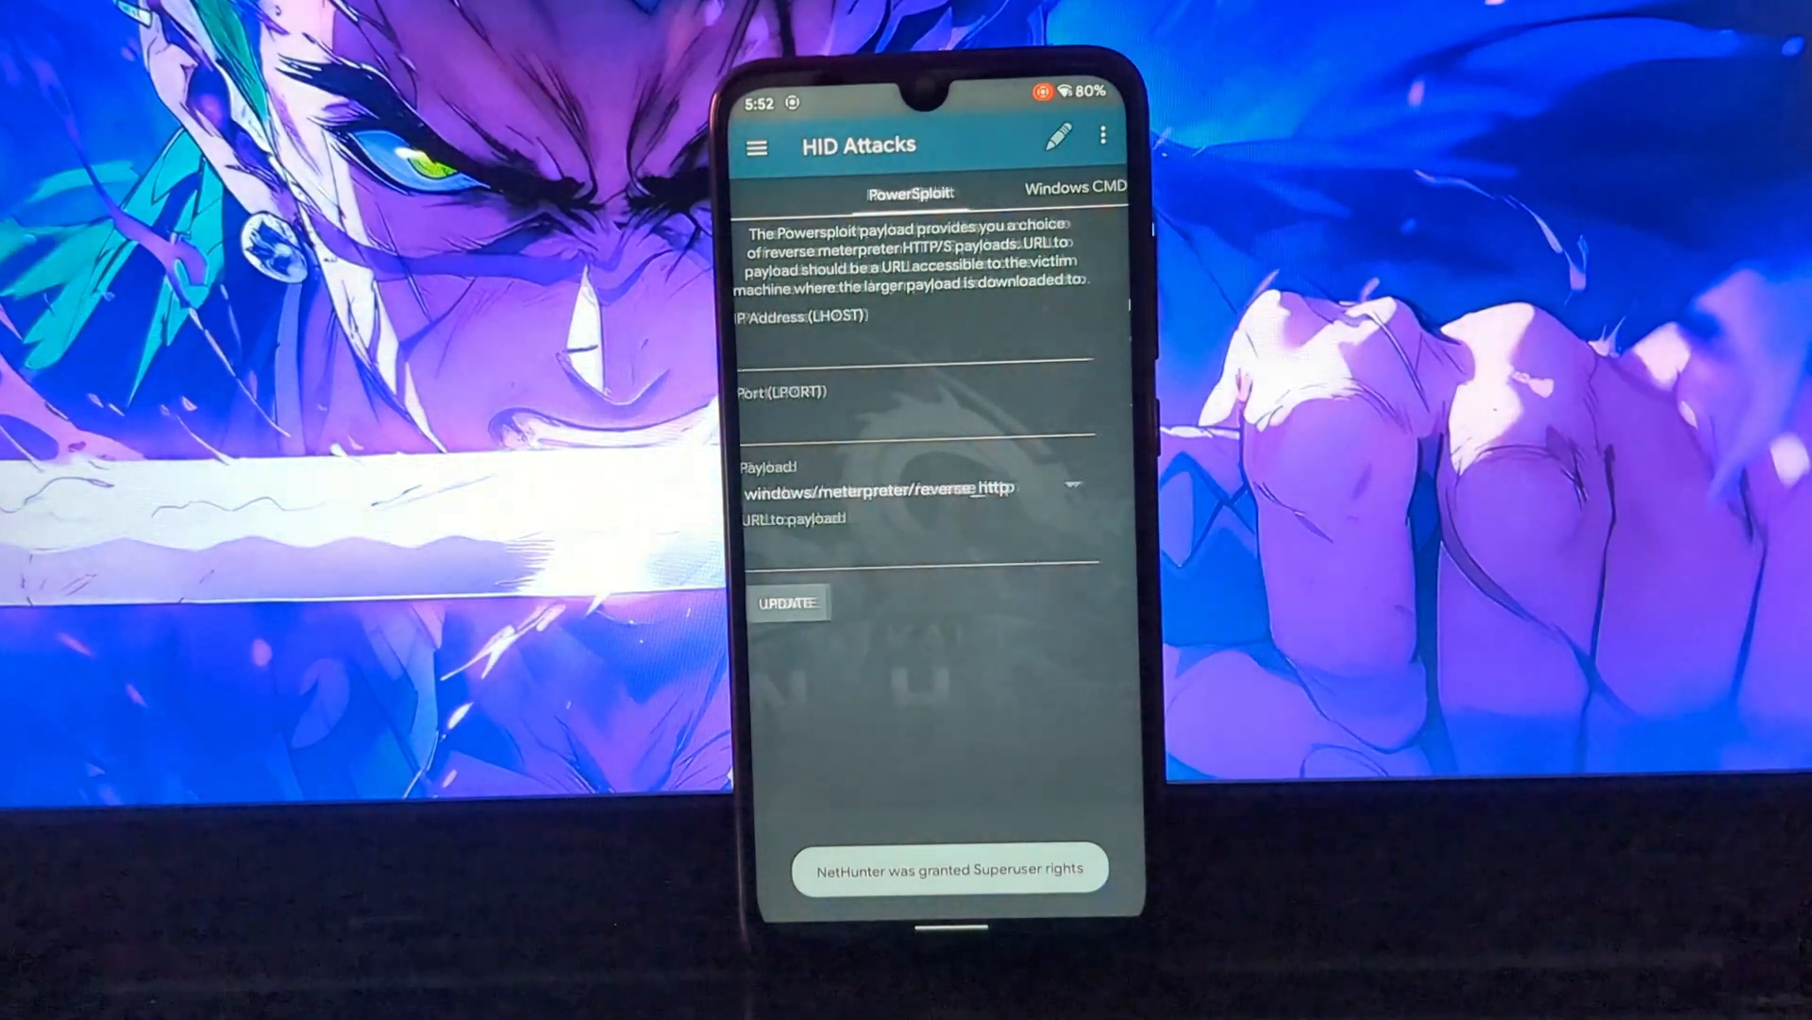
click(927, 191)
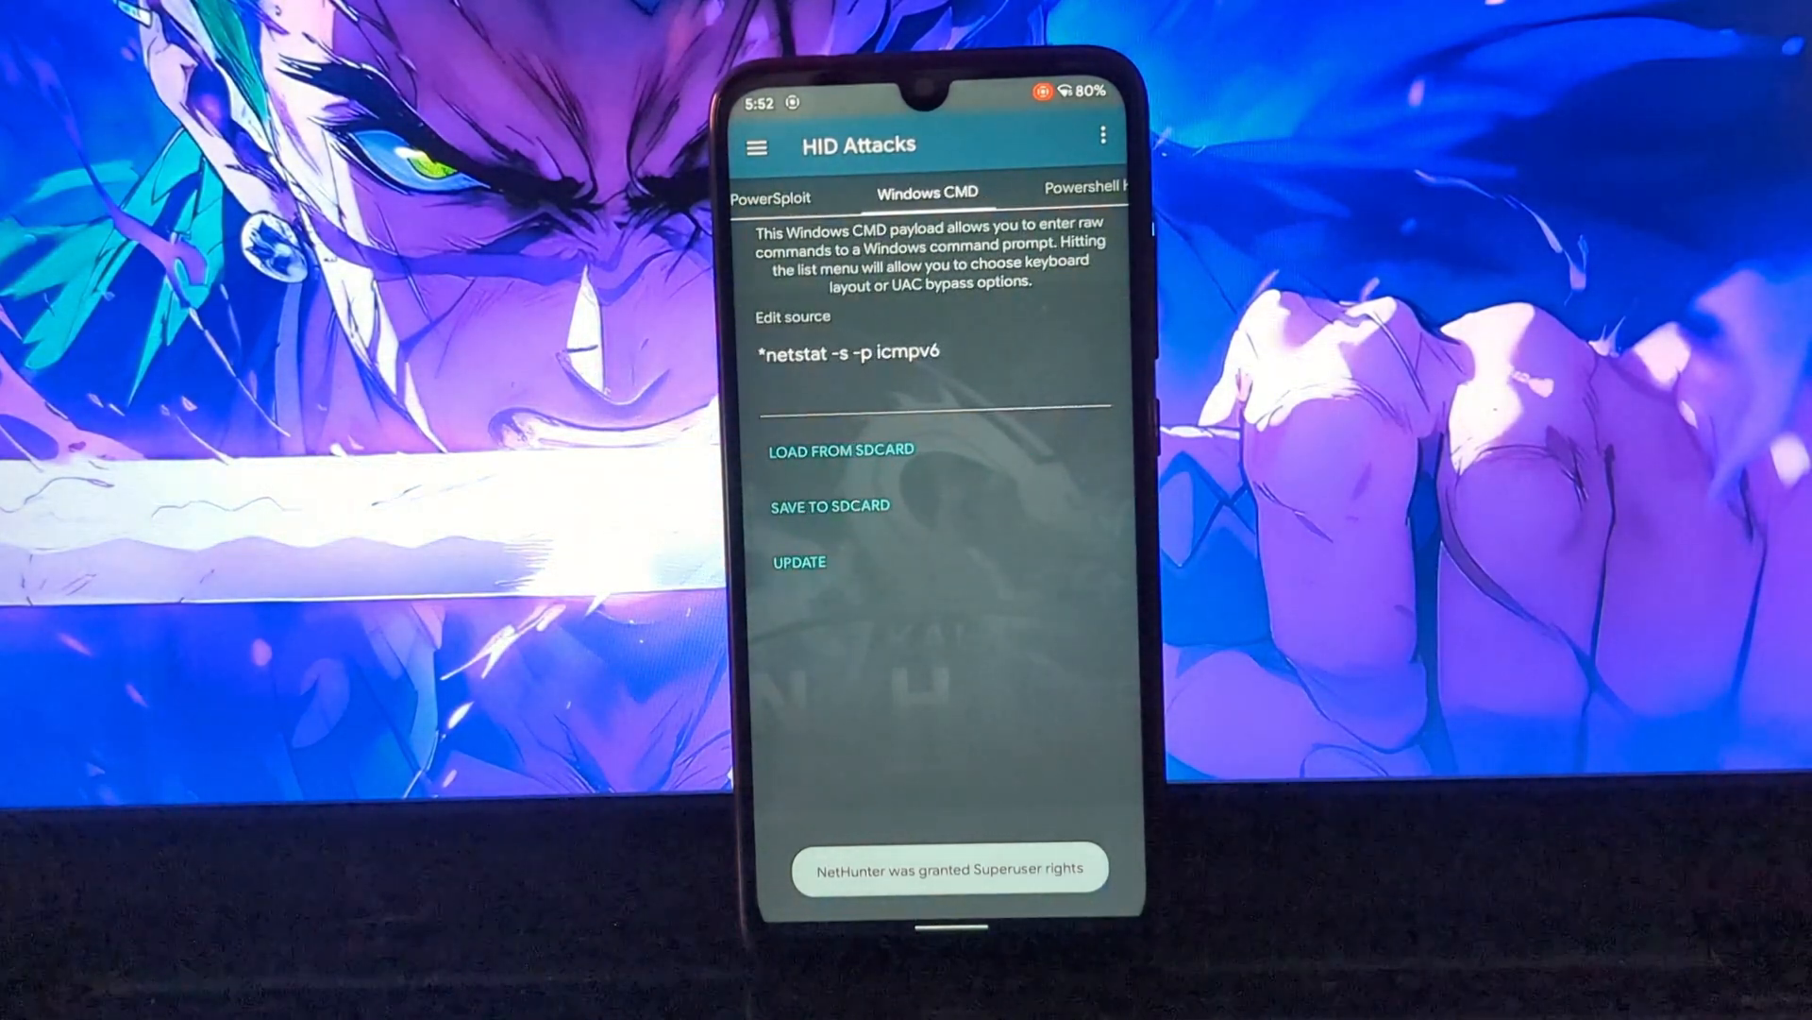
click(1053, 187)
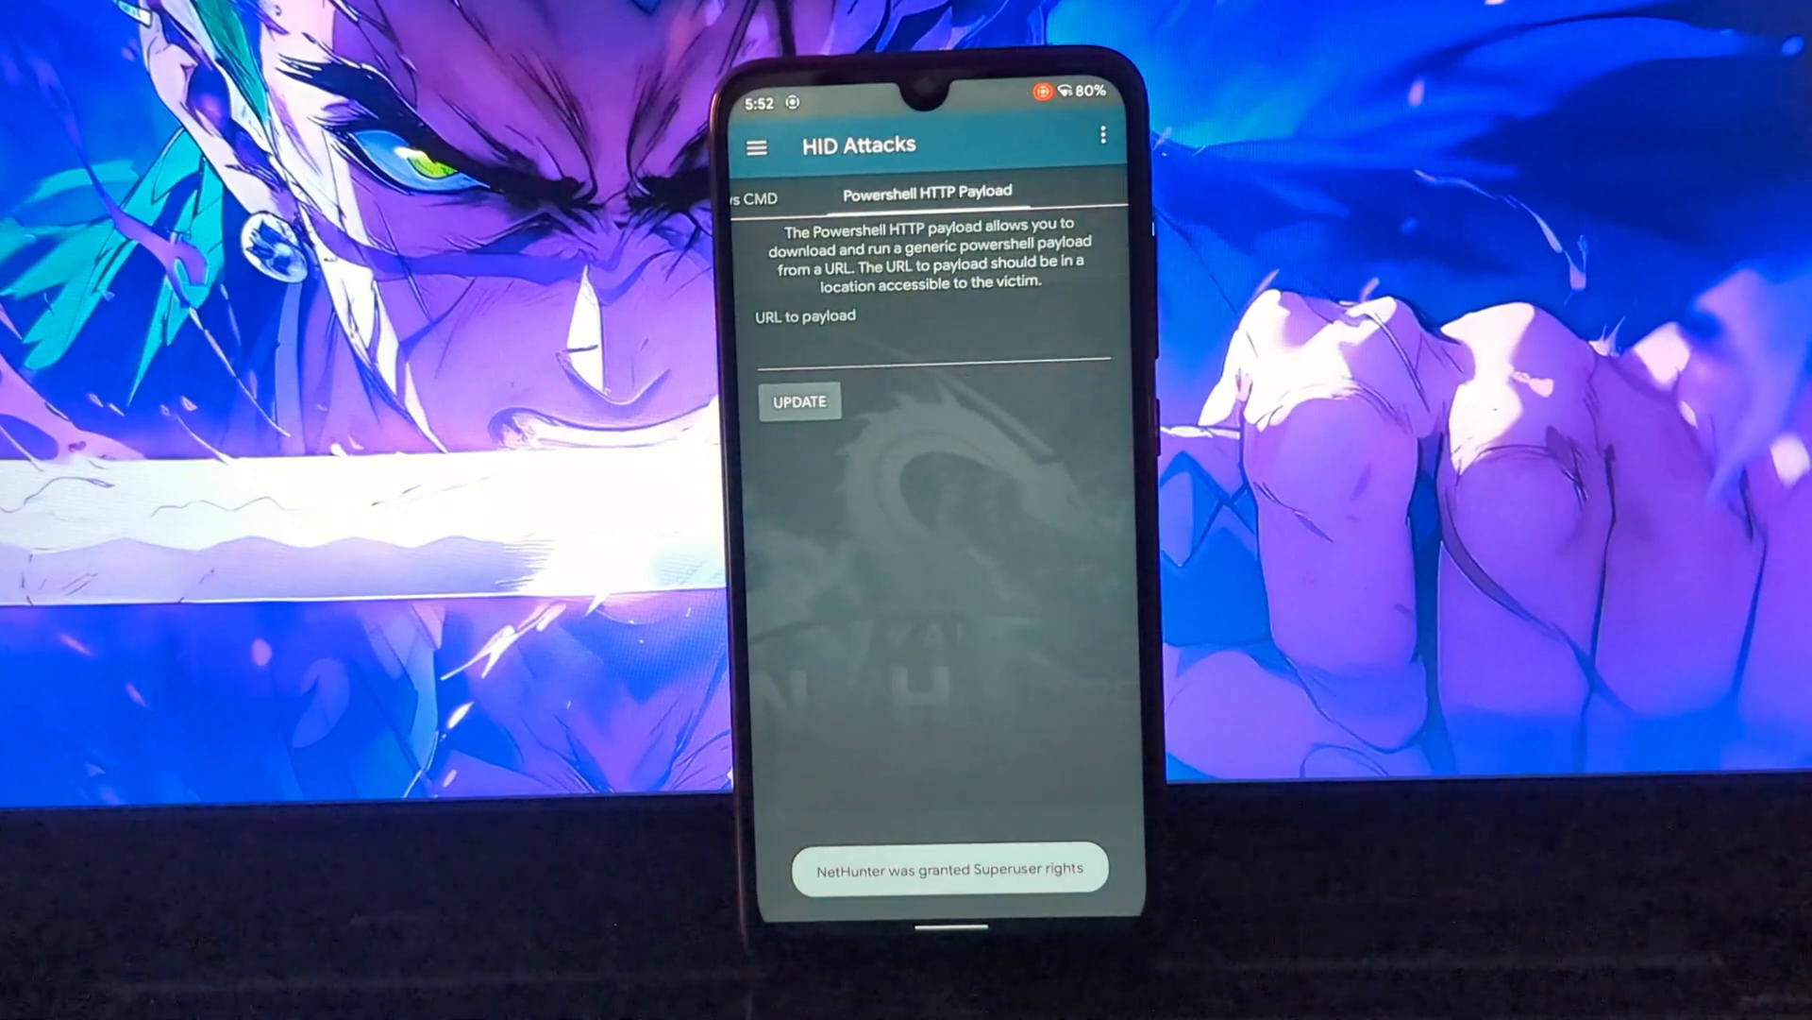
click(759, 145)
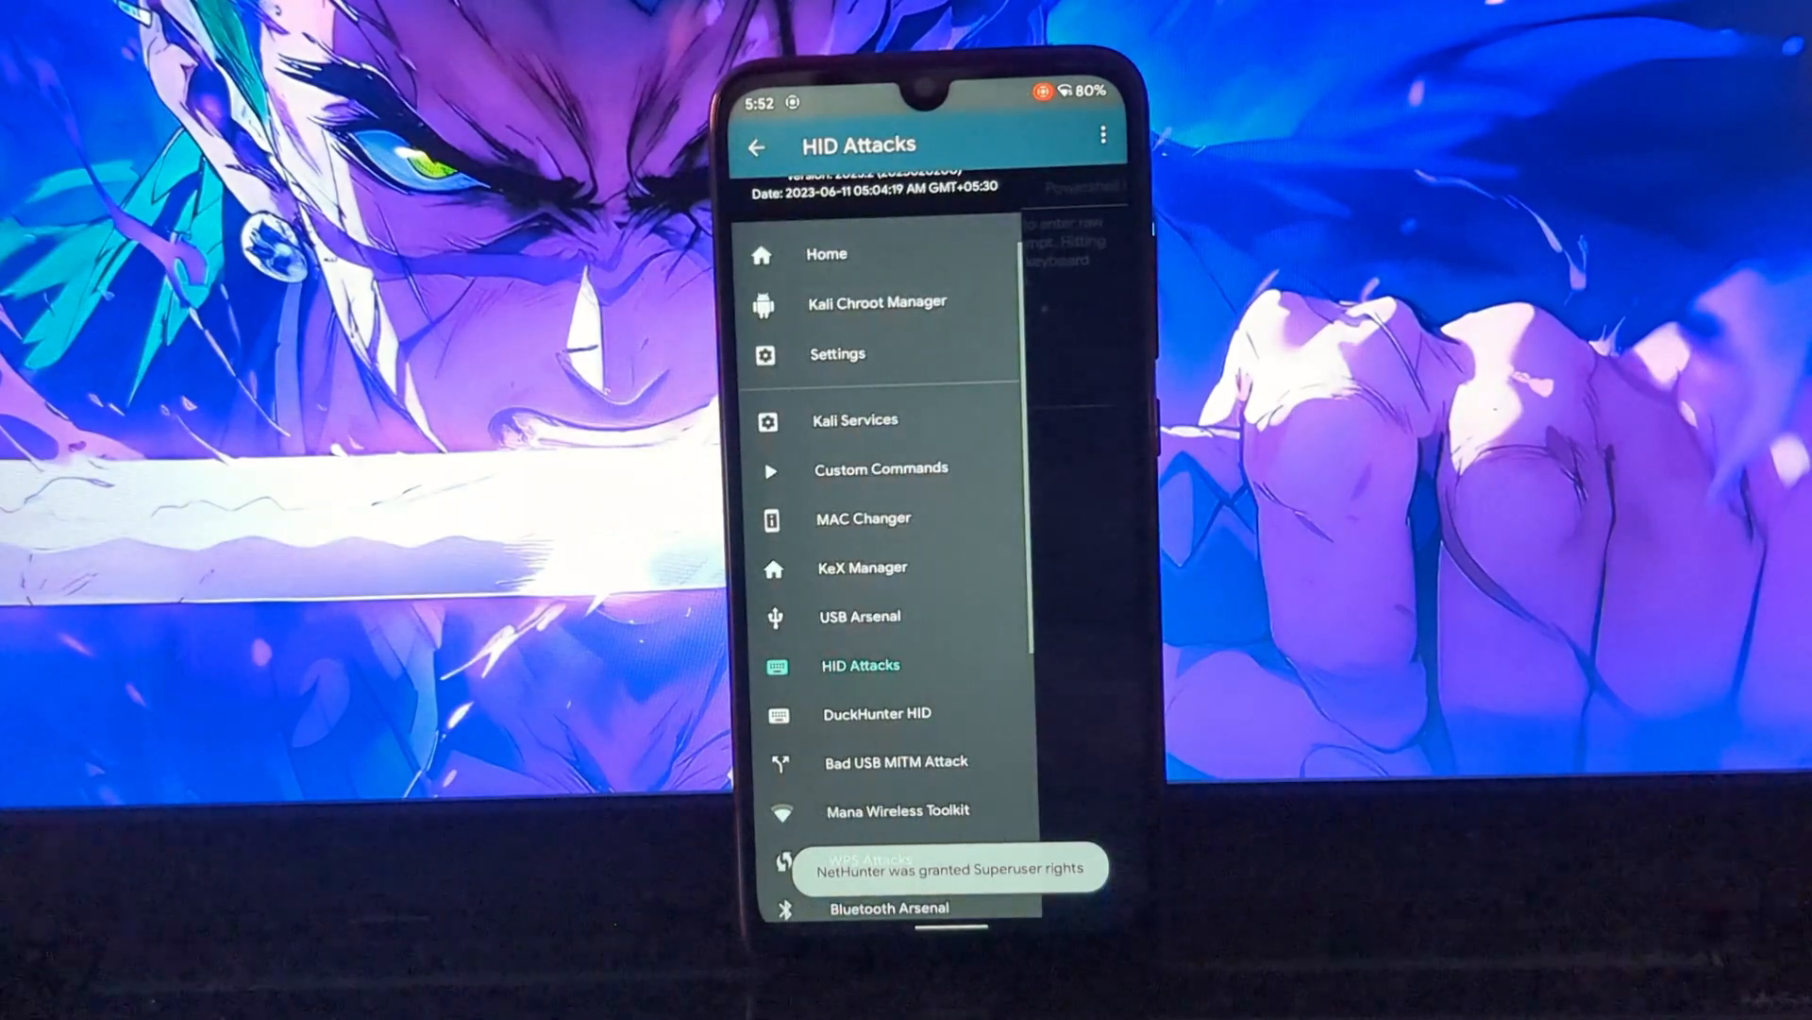
In DuckHunter HID, preview the clear script, then choose osx_perl_reverse_shell from the Duckyscripts list.
click(876, 713)
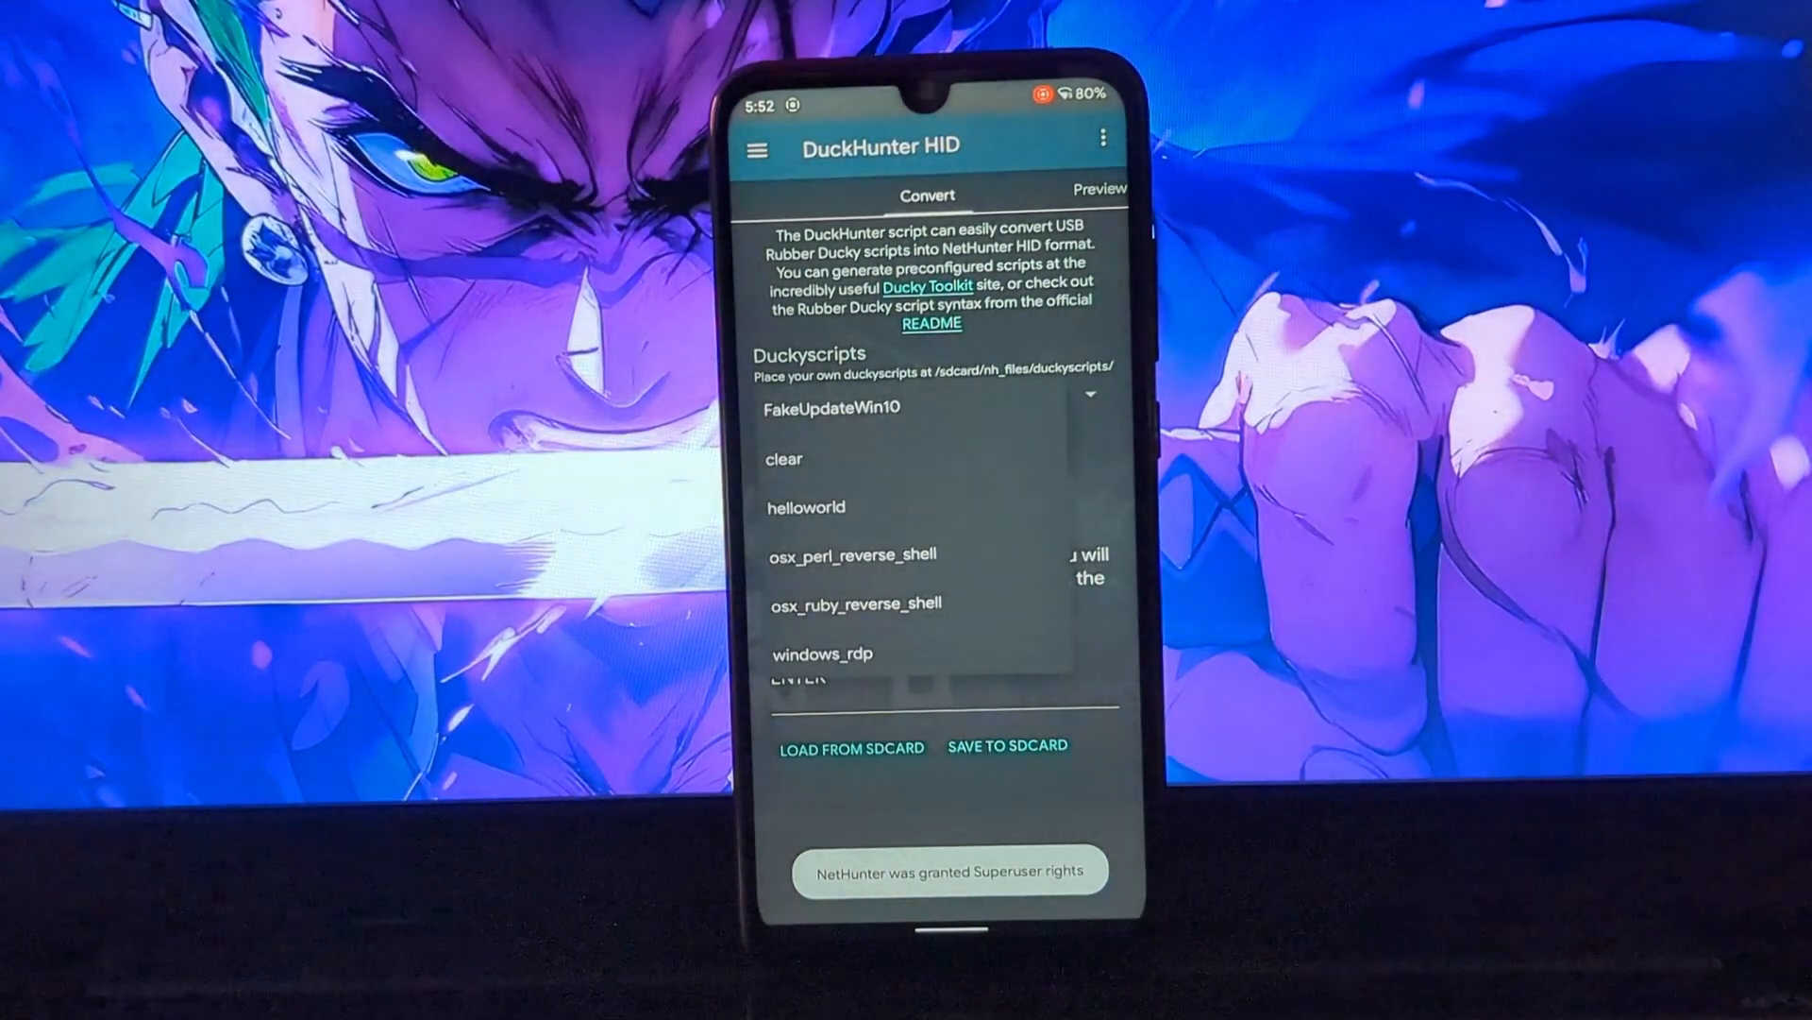
click(783, 459)
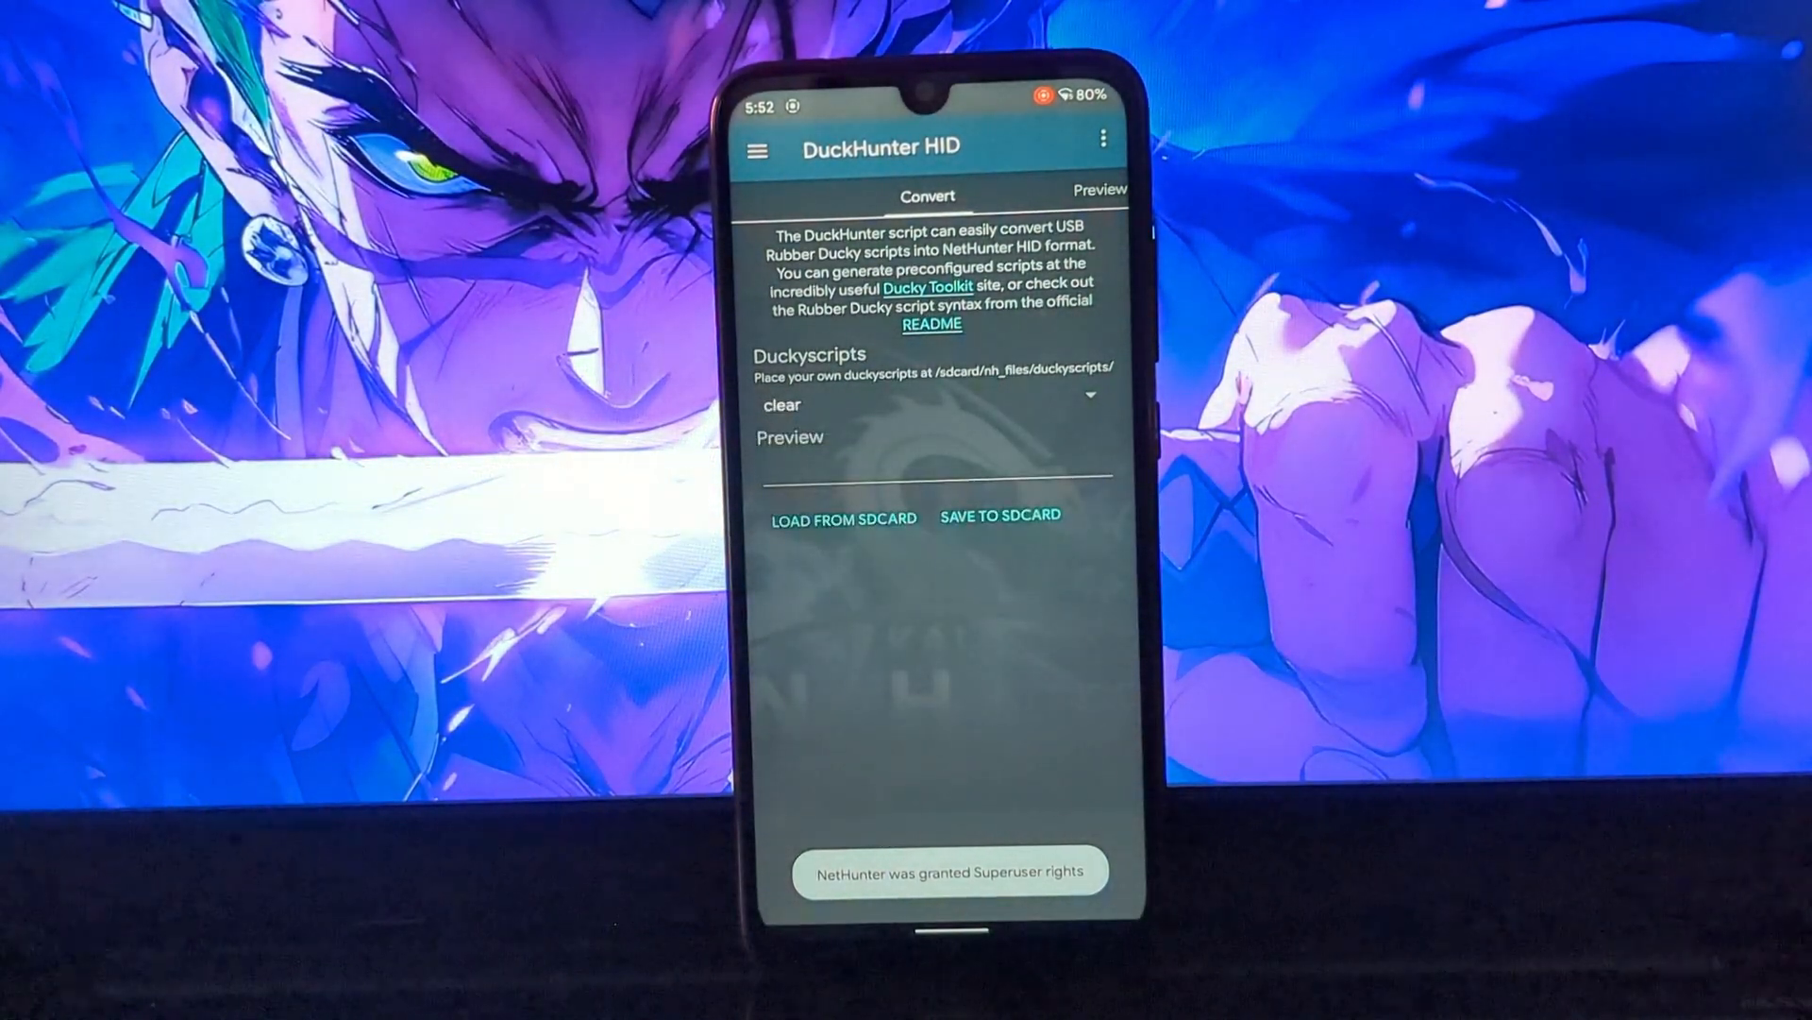
click(927, 404)
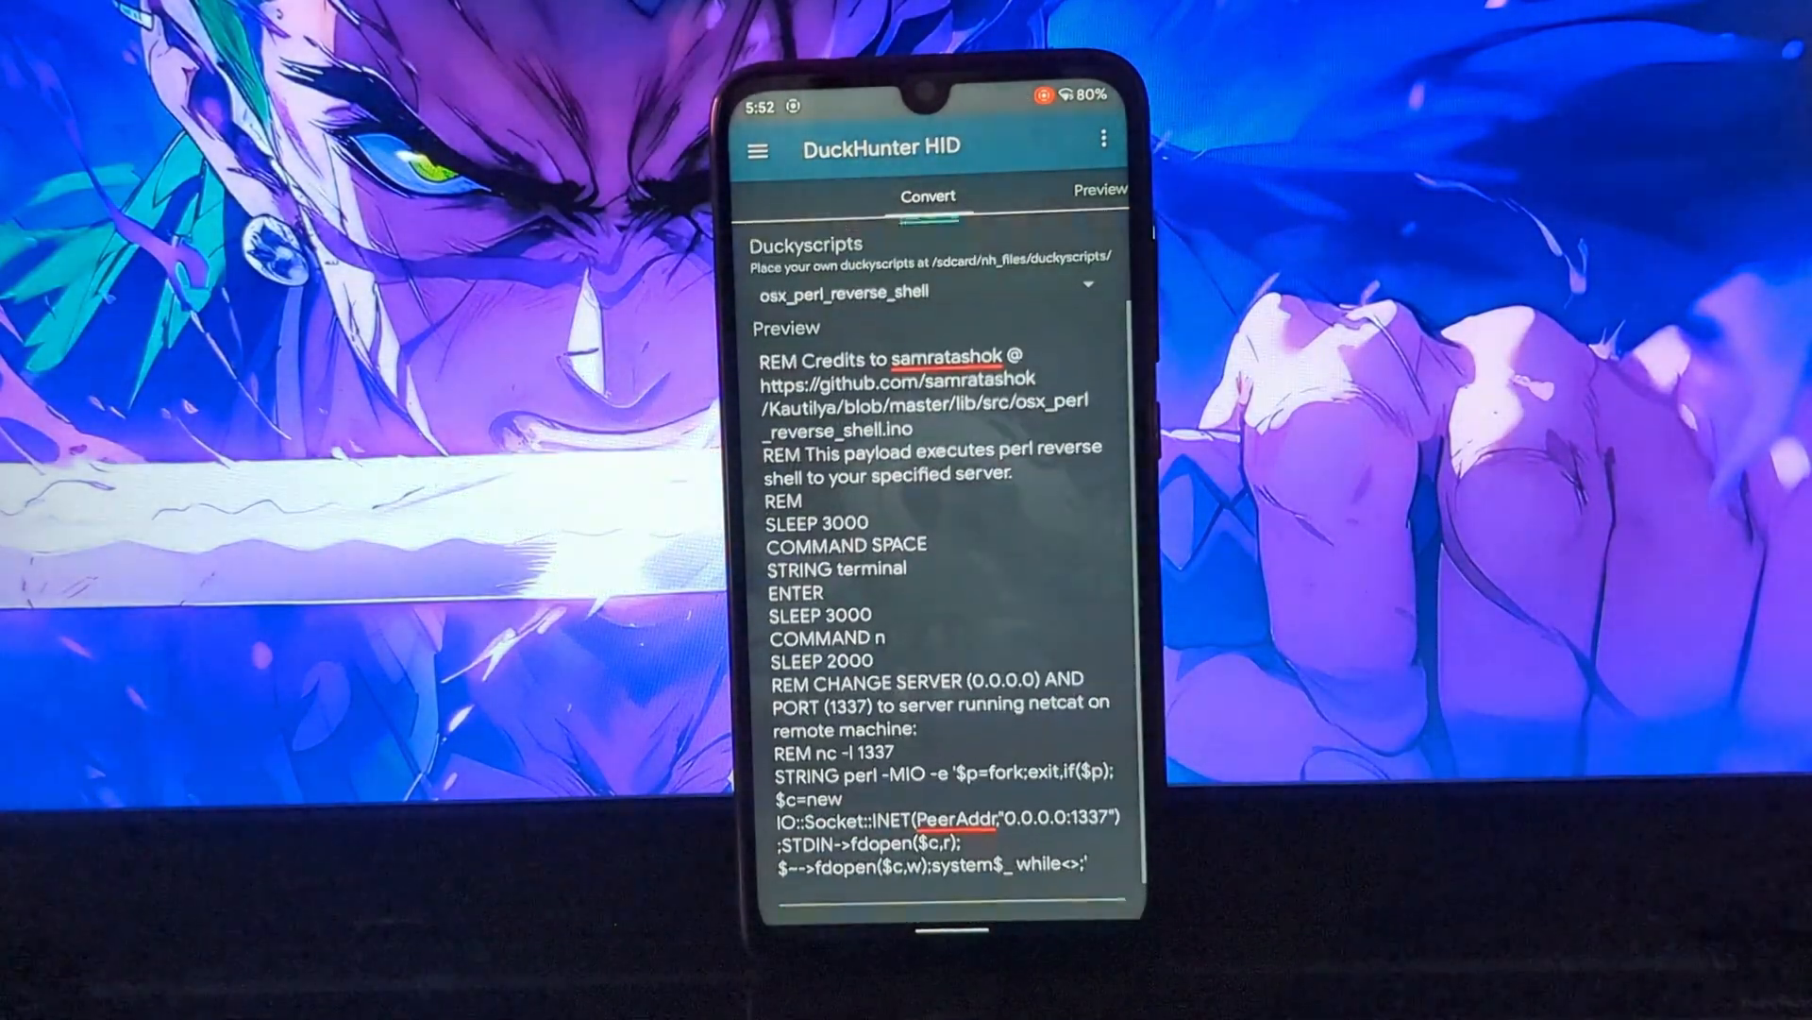
click(925, 283)
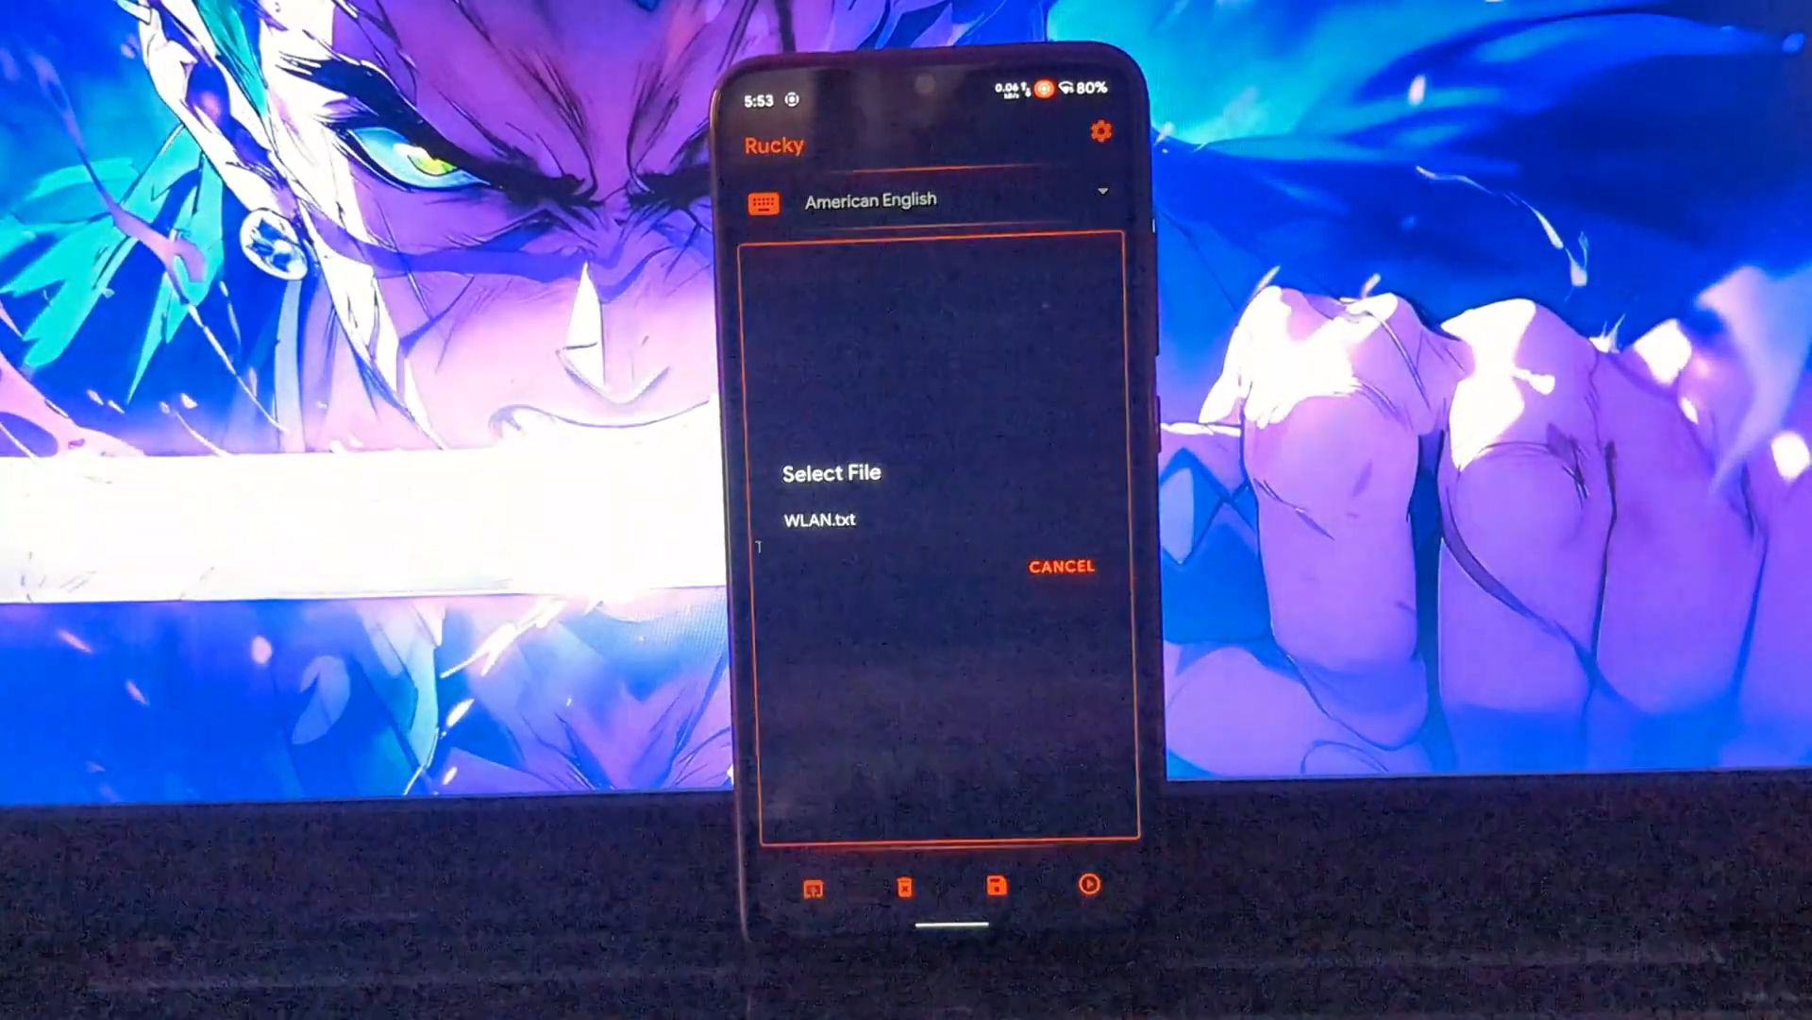
Show Rucky's Select File dialog listing saved scripts such as WLAN.txt.
click(829, 519)
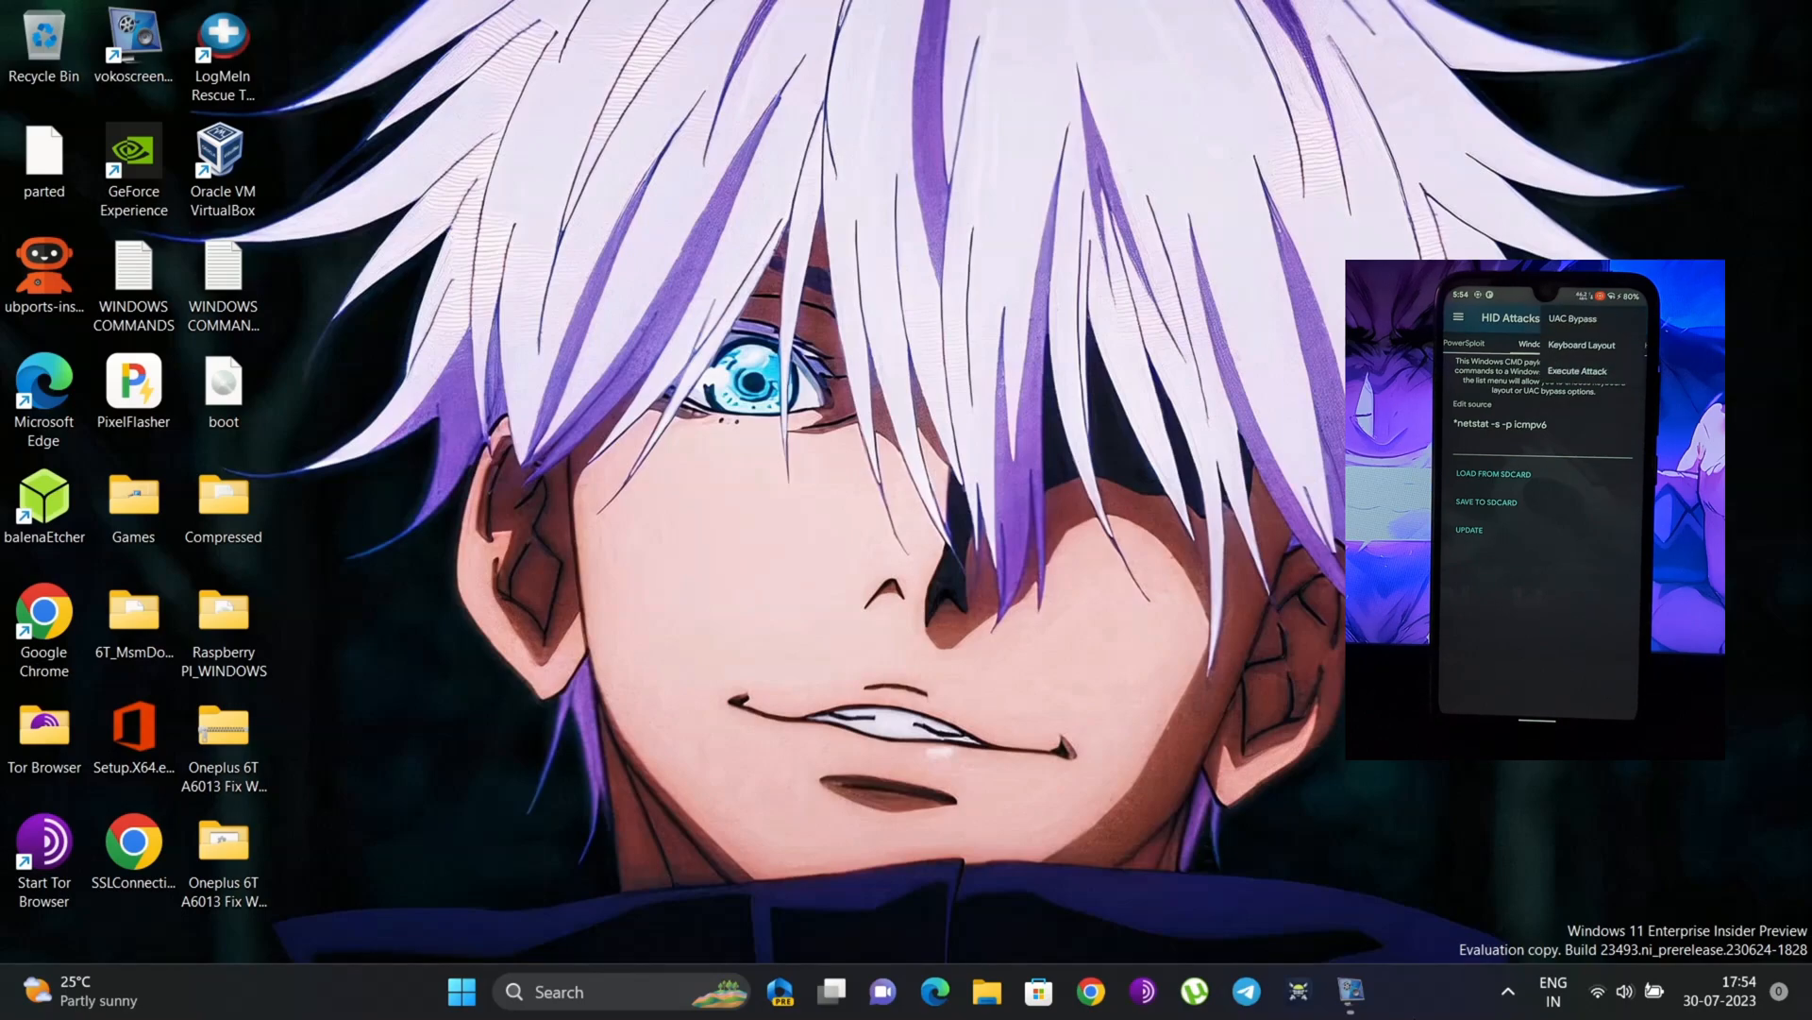
Launch Command Prompt via Start search 'cm' and have the phone inject netstat -s -p icmpv6.
click(460, 991)
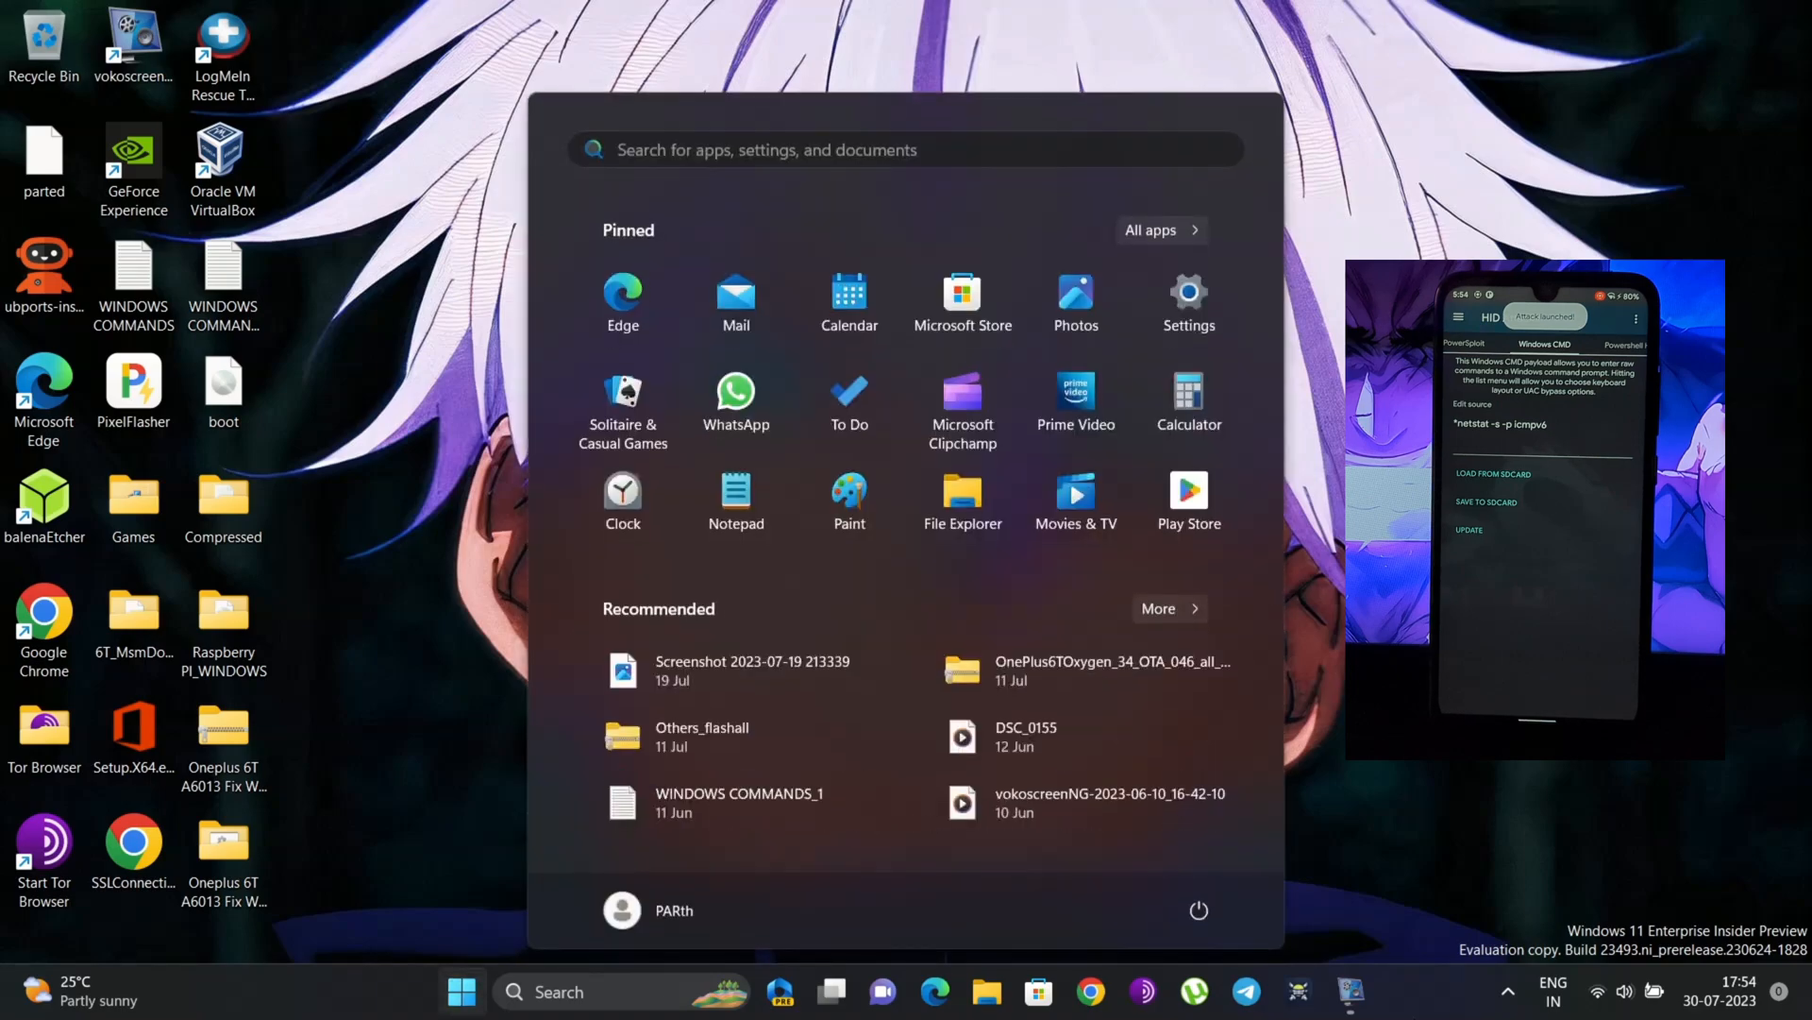
text(cm)
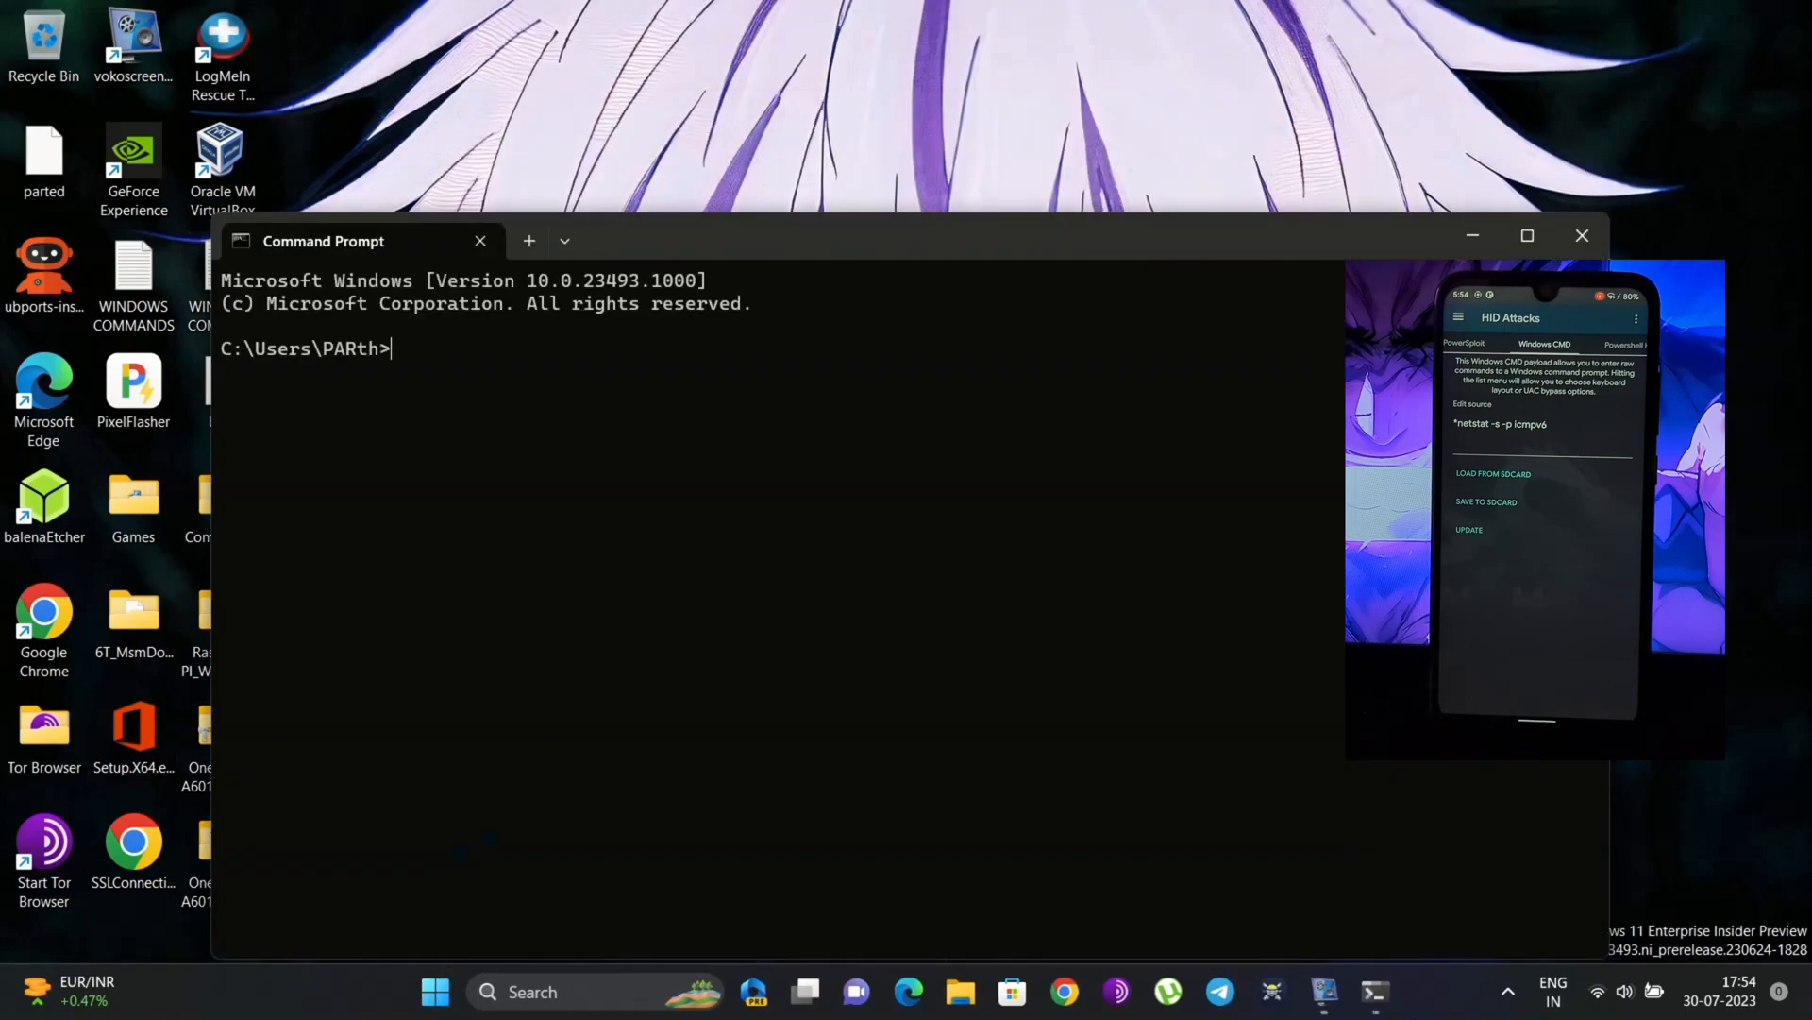
text(netstat -s -p icmpv6)
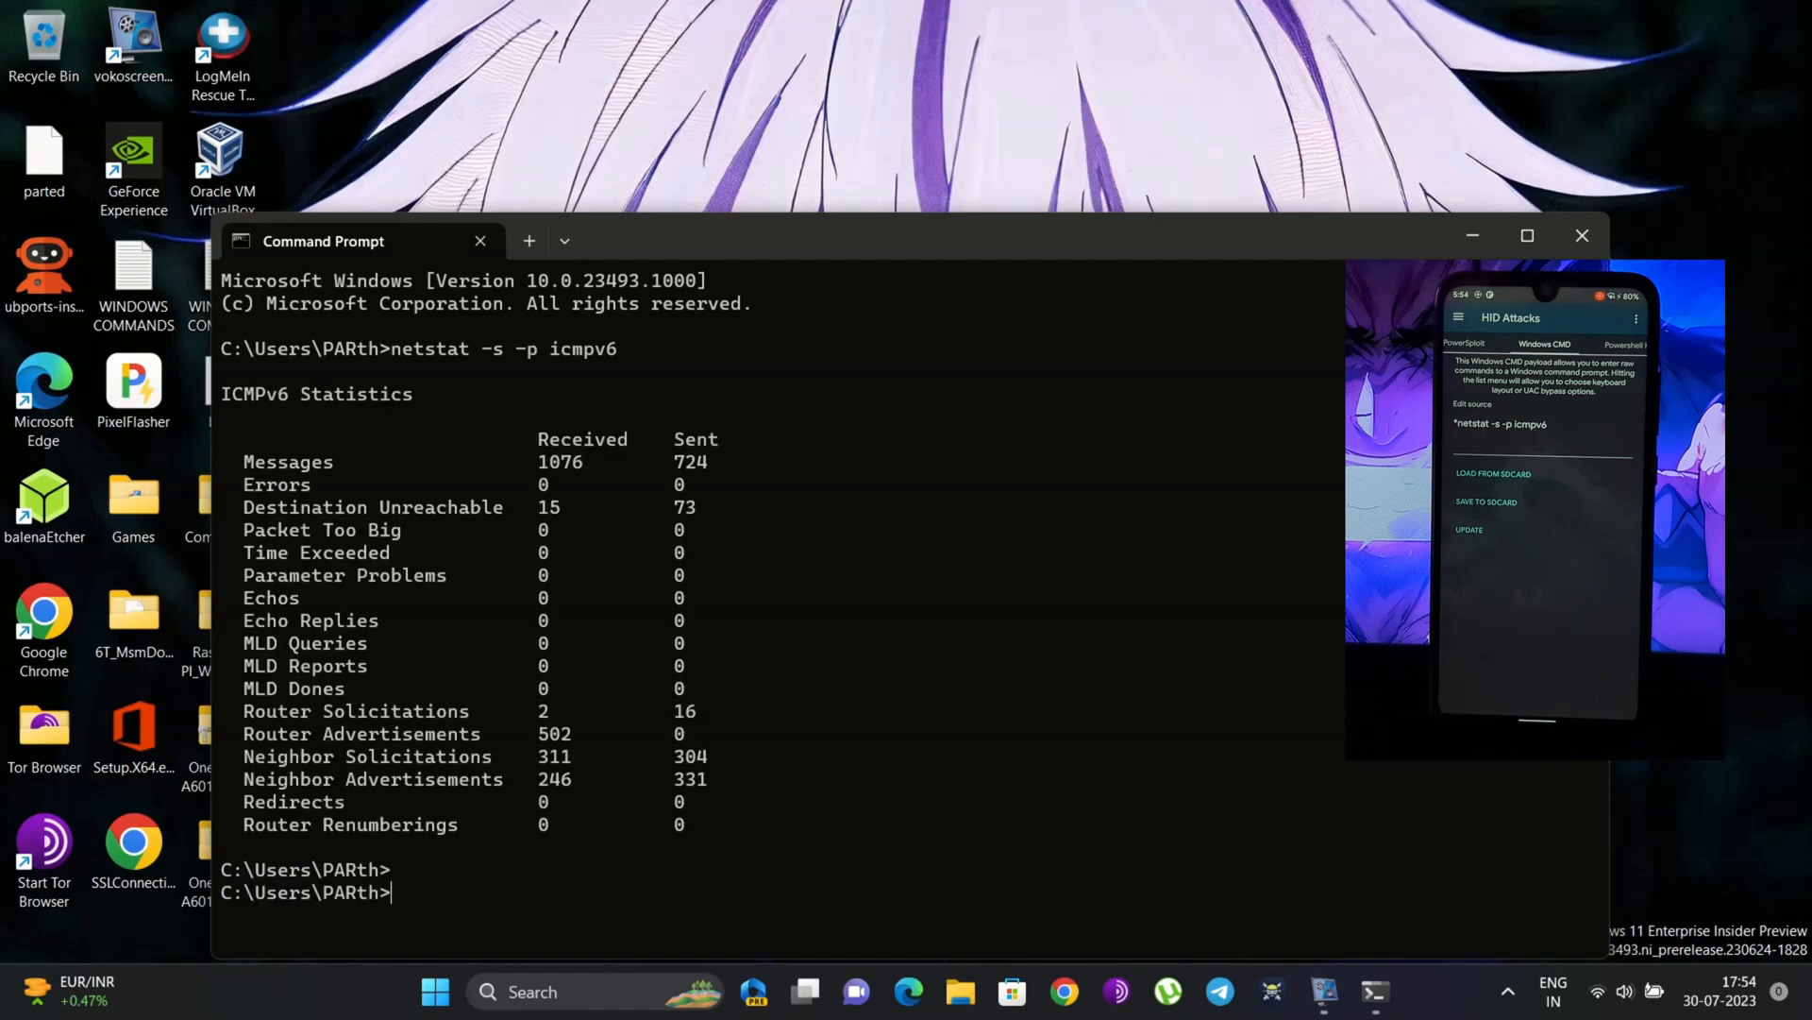